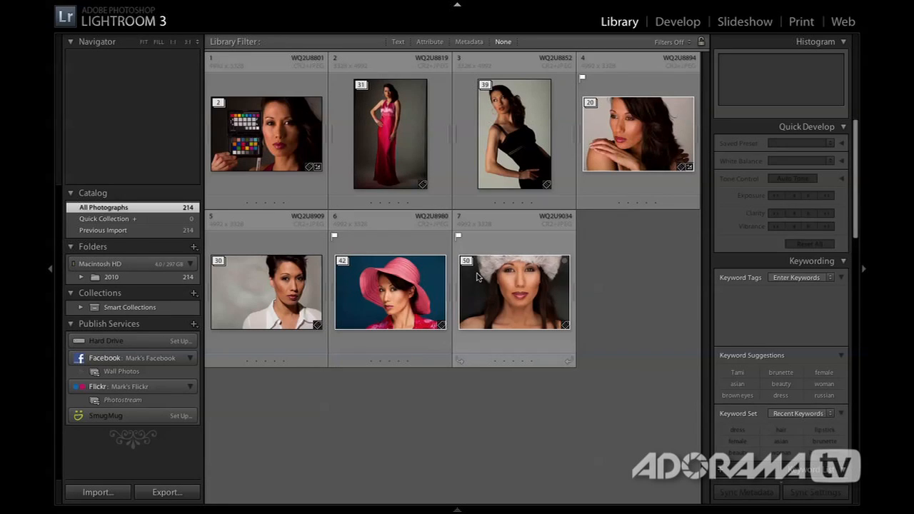
# Select the fur-hat portrait and filter the grid to show only flagged photos
pyautogui.click(513, 292)
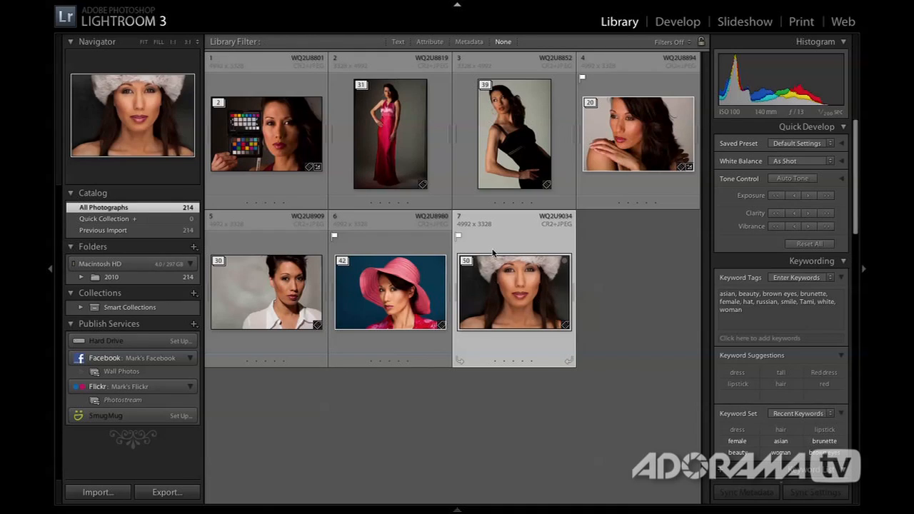
pyautogui.click(514, 134)
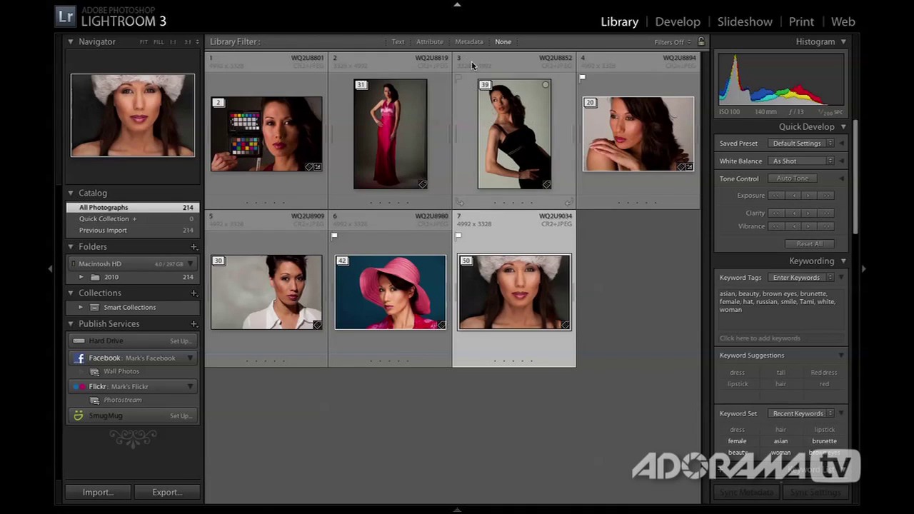
pyautogui.click(432, 42)
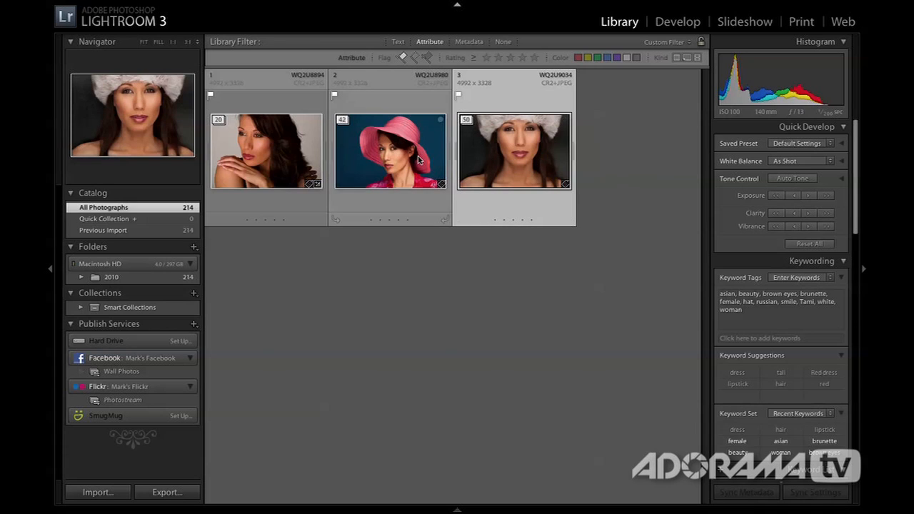
# Turn the Library Filter back to None and open the white-shirt portrait in Develop
pyautogui.click(492, 266)
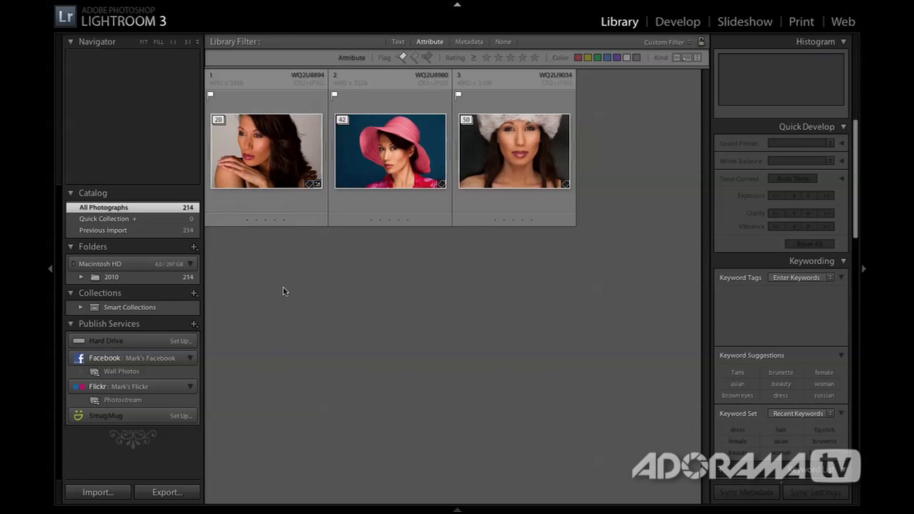
pyautogui.click(502, 42)
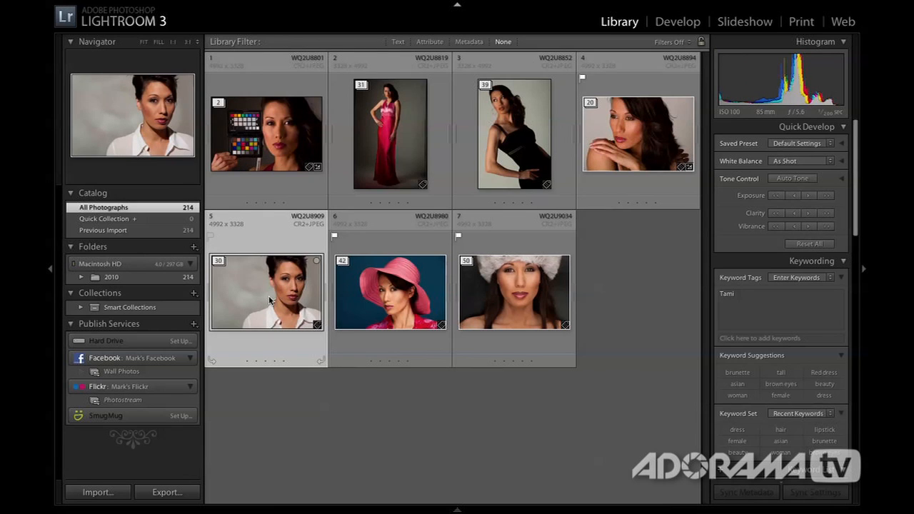
pyautogui.scroll(-3)
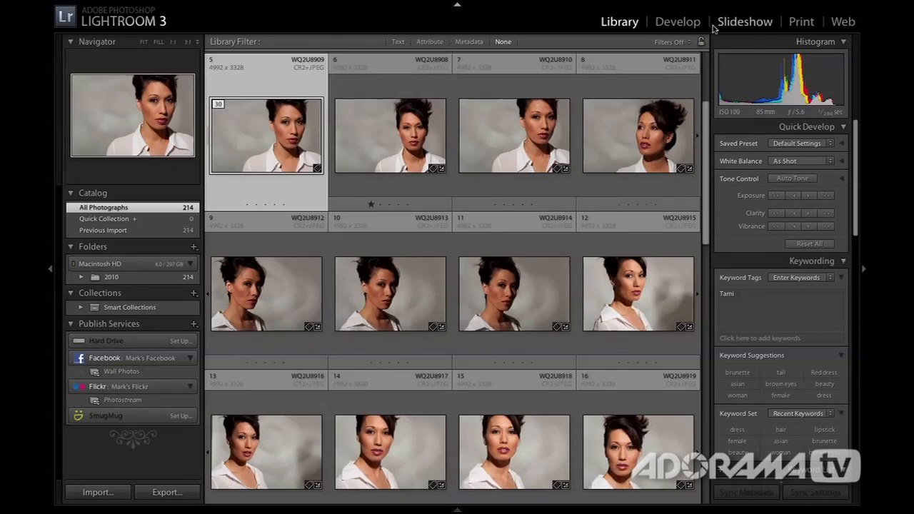
pyautogui.click(678, 21)
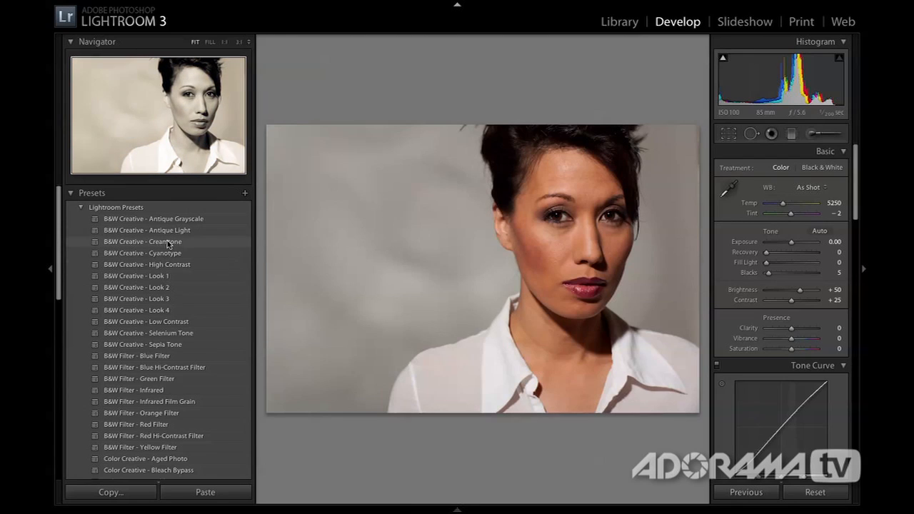
# Apply the B&W Creative - Creamtone preset and lower Saturation to about -66
pyautogui.click(142, 241)
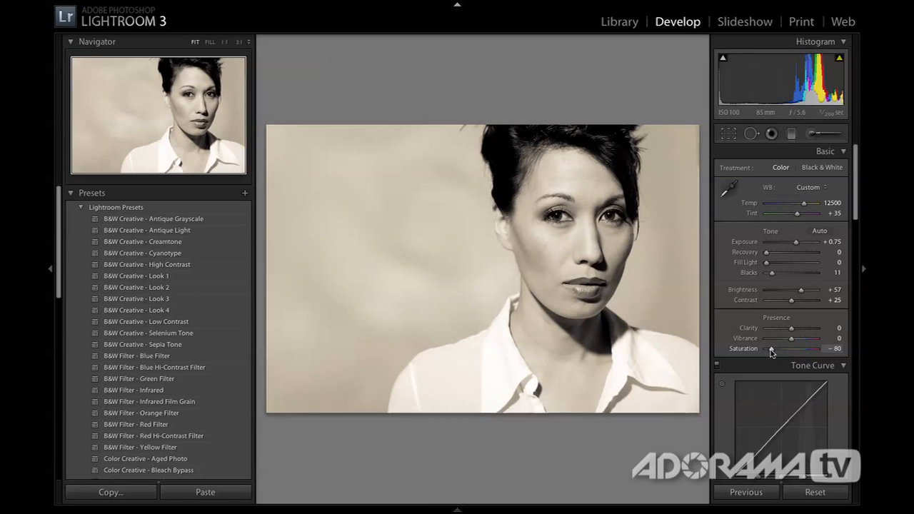
pyautogui.moveTo(770, 349); pyautogui.dragTo(775, 349)
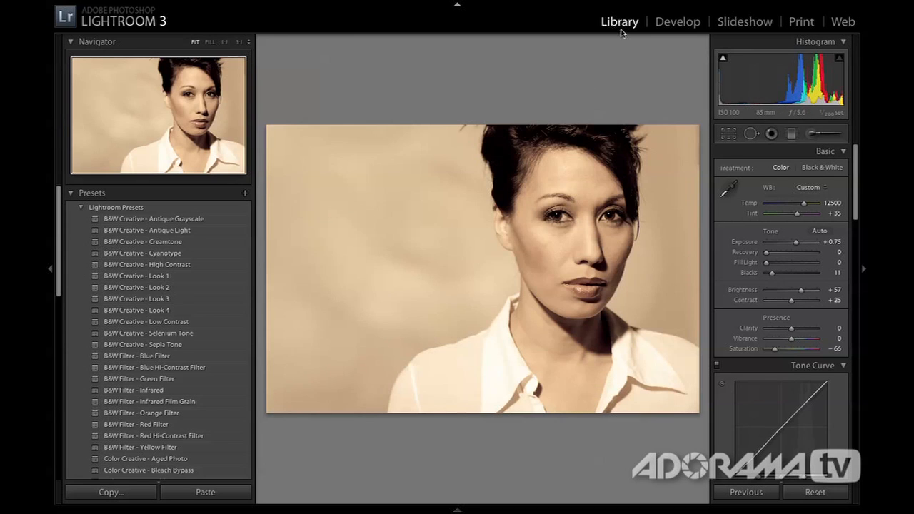
# Synchronize the Creamtone settings from the edited portrait across the selected stack photos
pyautogui.click(619, 22)
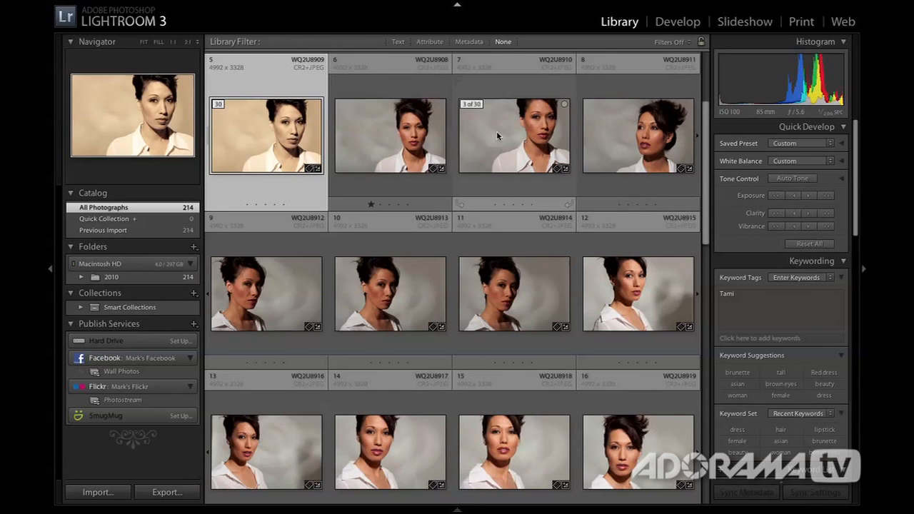
pyautogui.moveTo(309, 299)
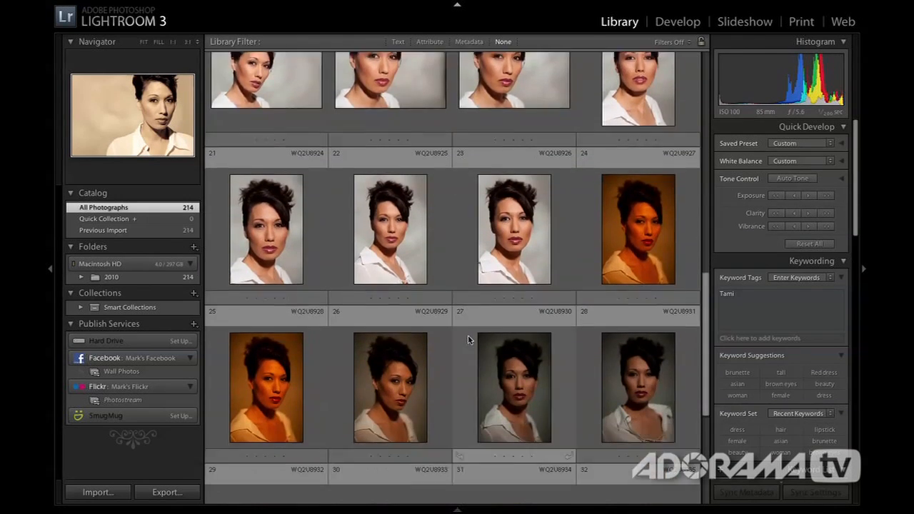
pyautogui.scroll(-3)
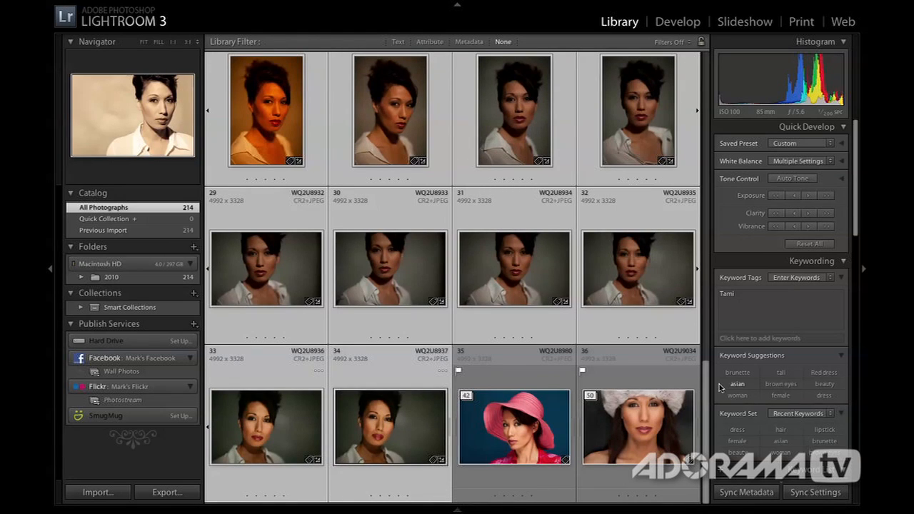
pyautogui.click(816, 492)
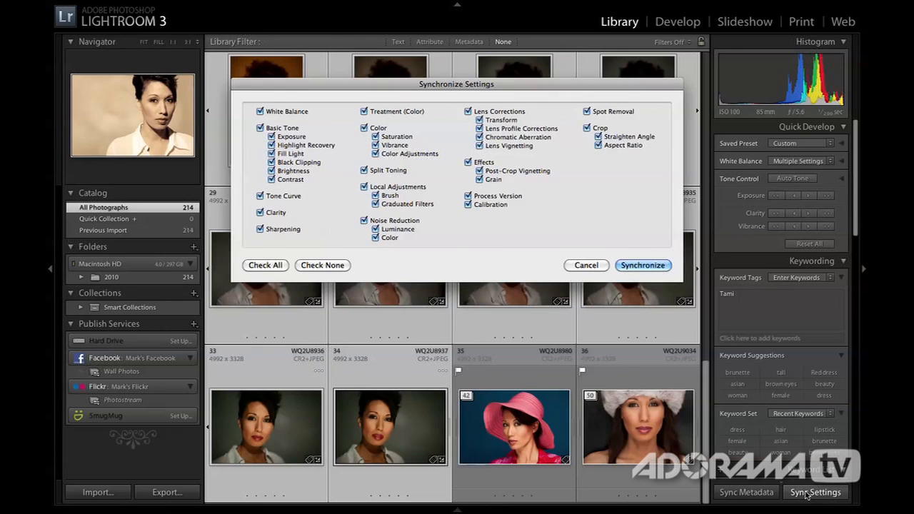
pyautogui.moveTo(448, 130)
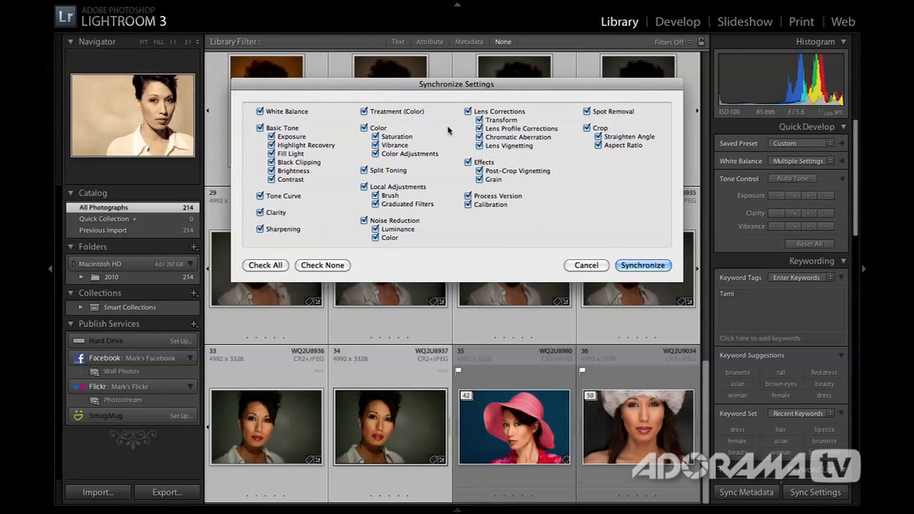
pyautogui.moveTo(440, 207)
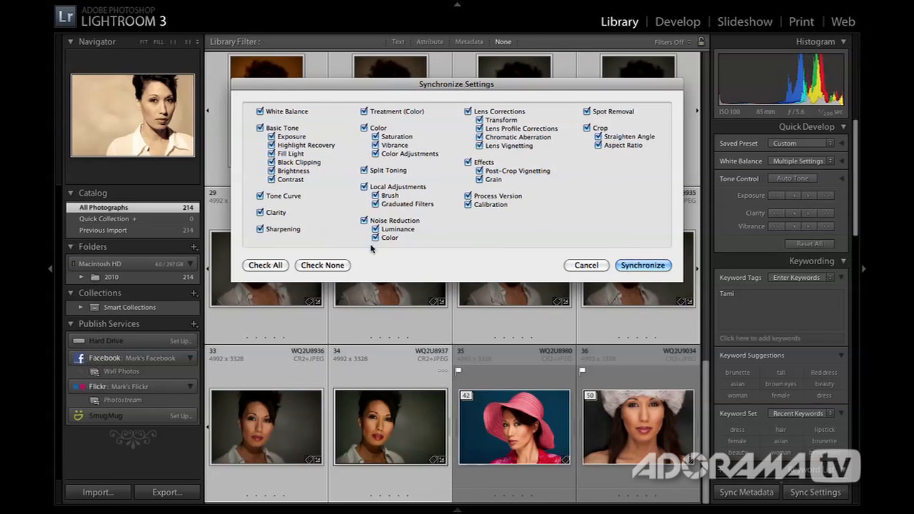
pyautogui.click(642, 264)
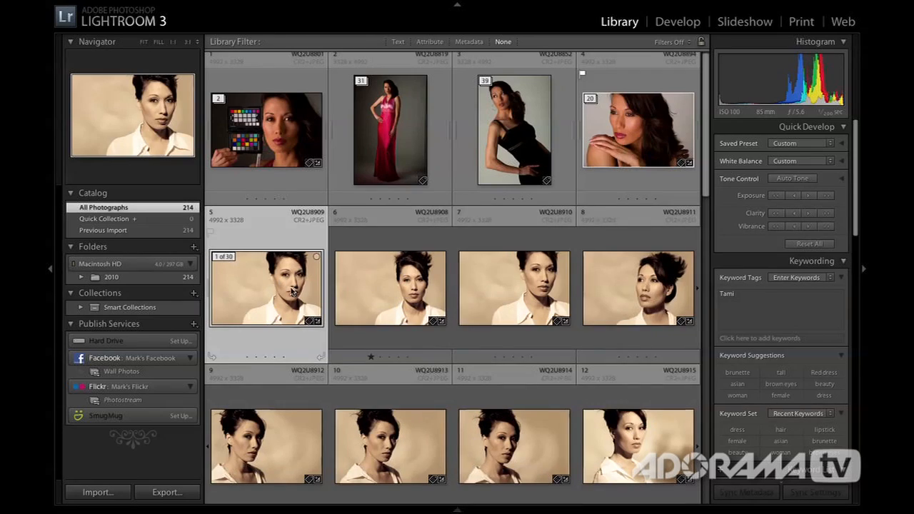
# Crop the first white-shirt portrait to a thin strip across her eyes, then return to Grid
pyautogui.doubleClick(265, 288)
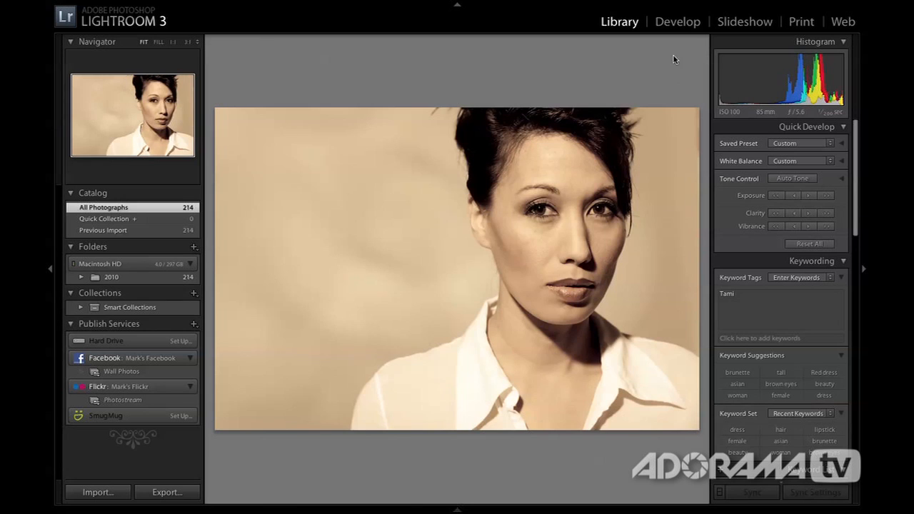
pyautogui.click(677, 21)
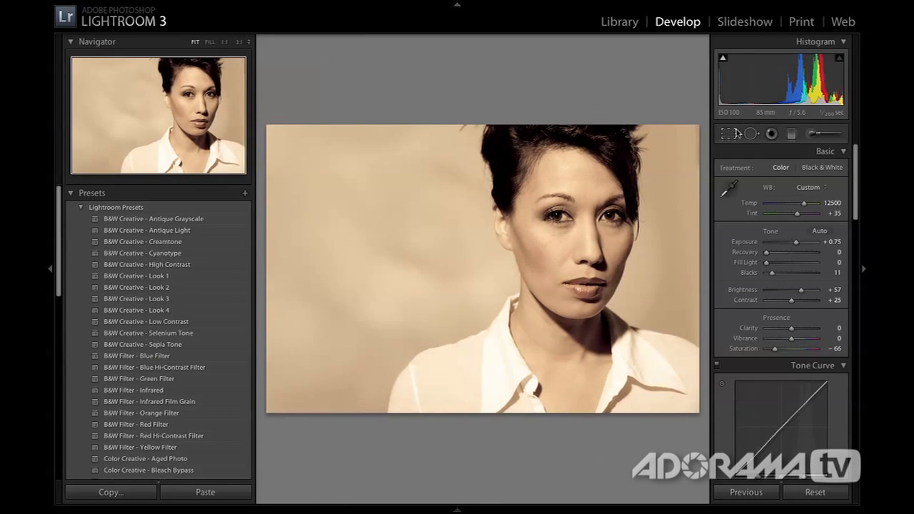
pyautogui.click(731, 133)
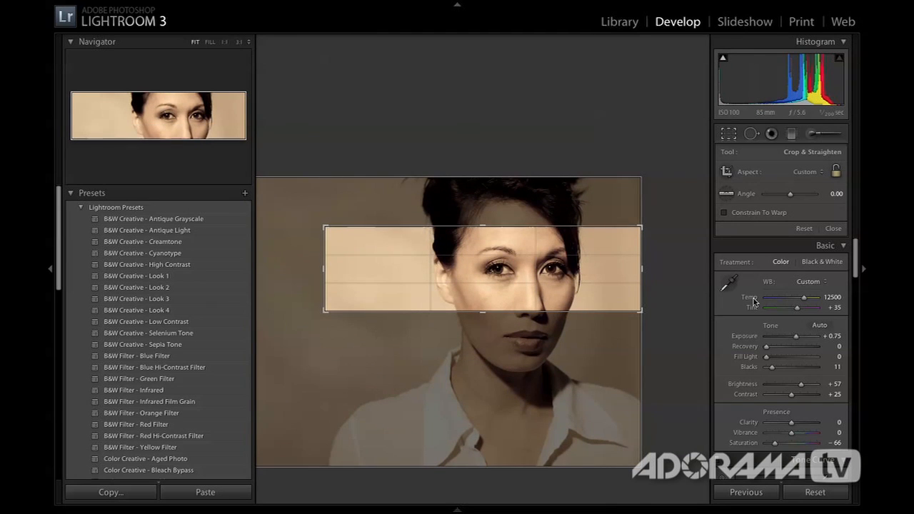
pyautogui.click(832, 228)
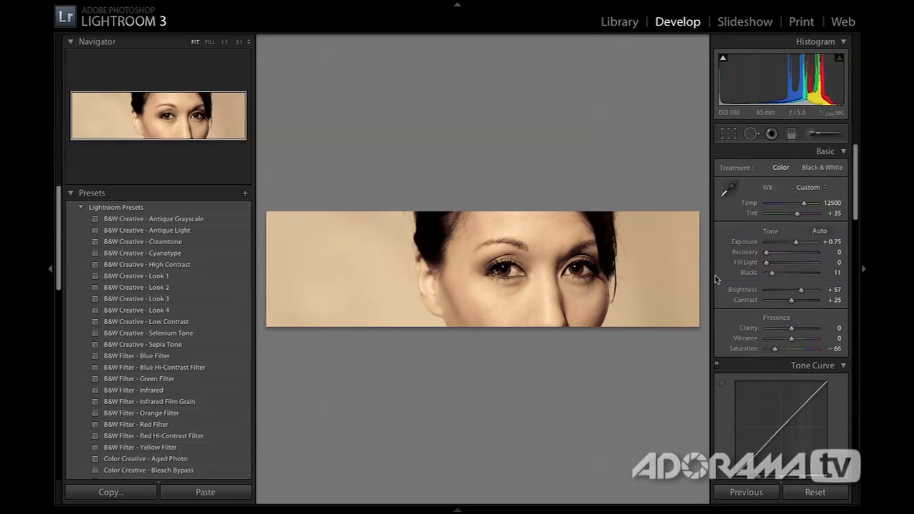
pyautogui.moveTo(656, 309)
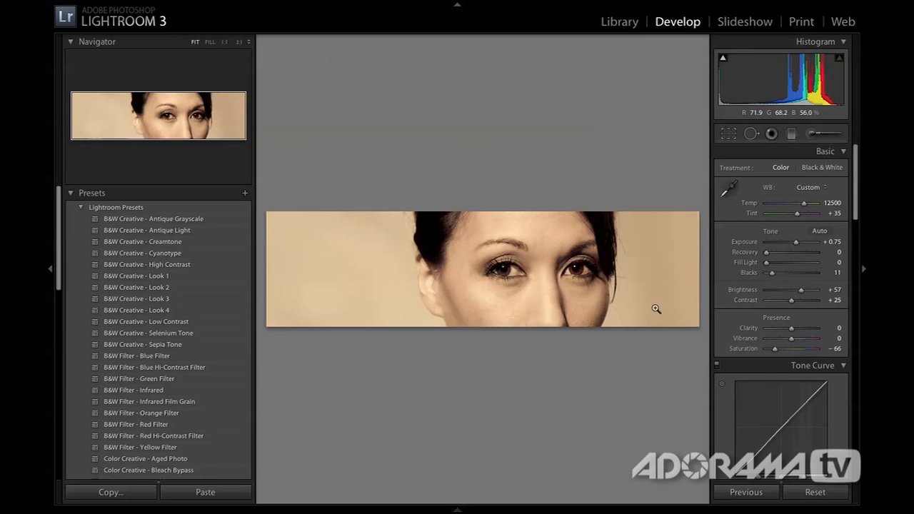
pyautogui.click(619, 21)
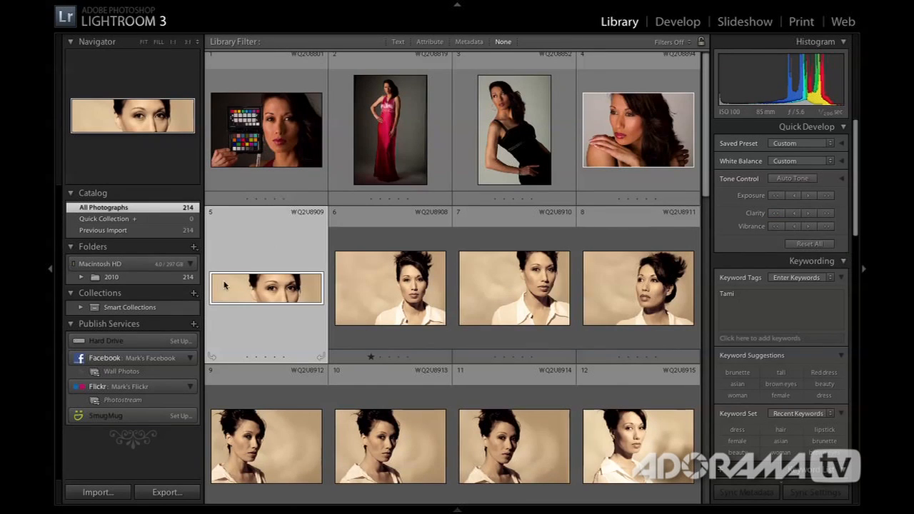
pyautogui.scroll(-3)
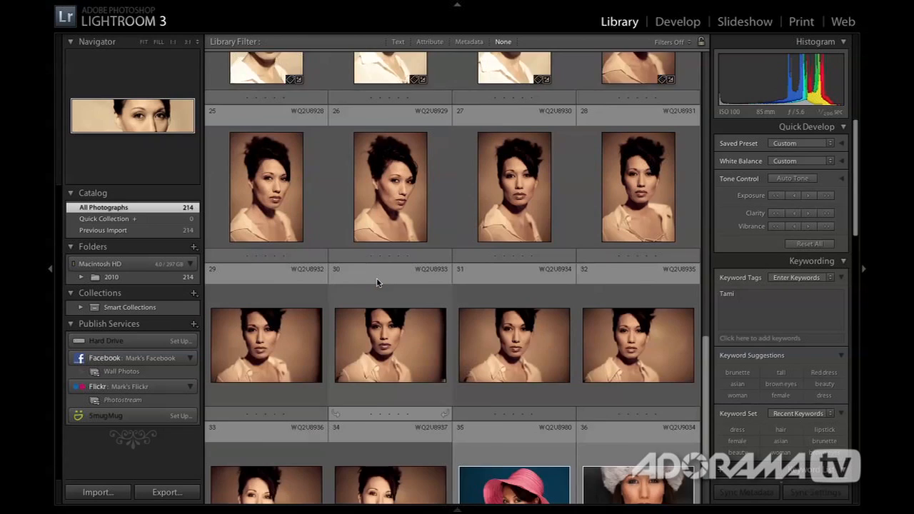
pyautogui.scroll(-3)
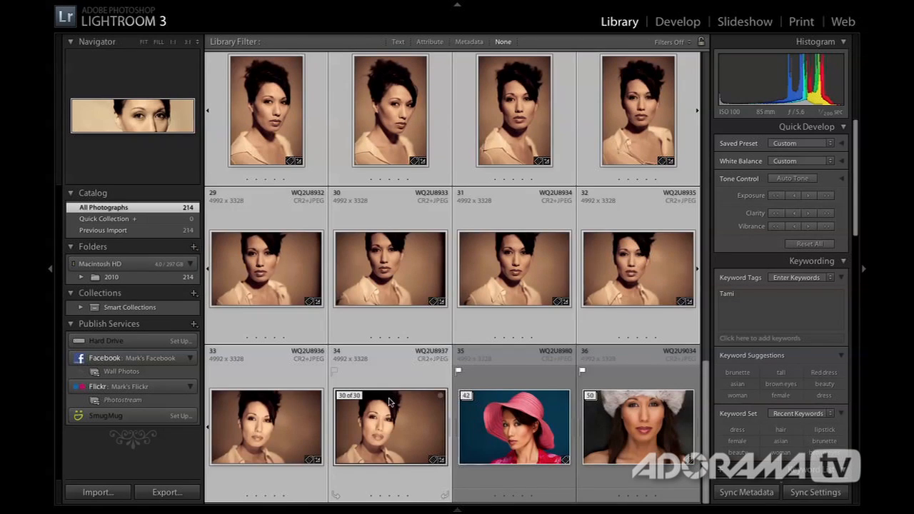
pyautogui.click(817, 492)
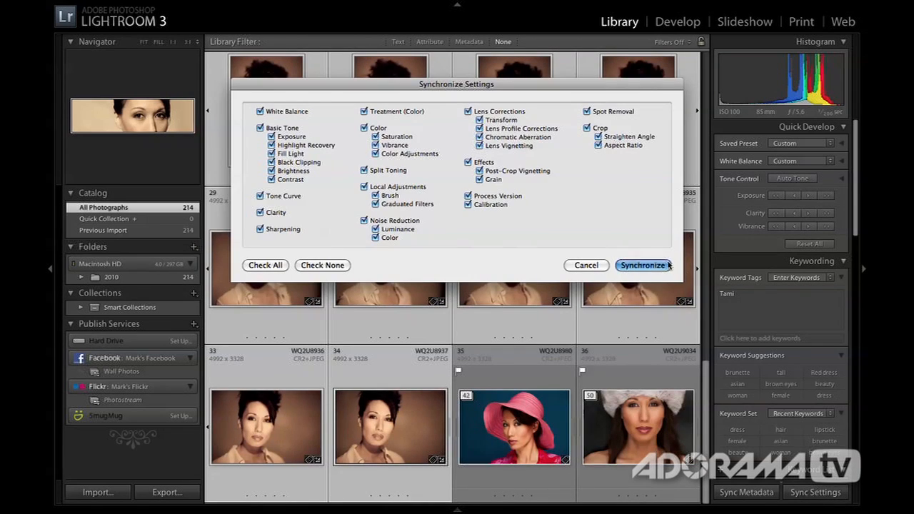
pyautogui.click(642, 264)
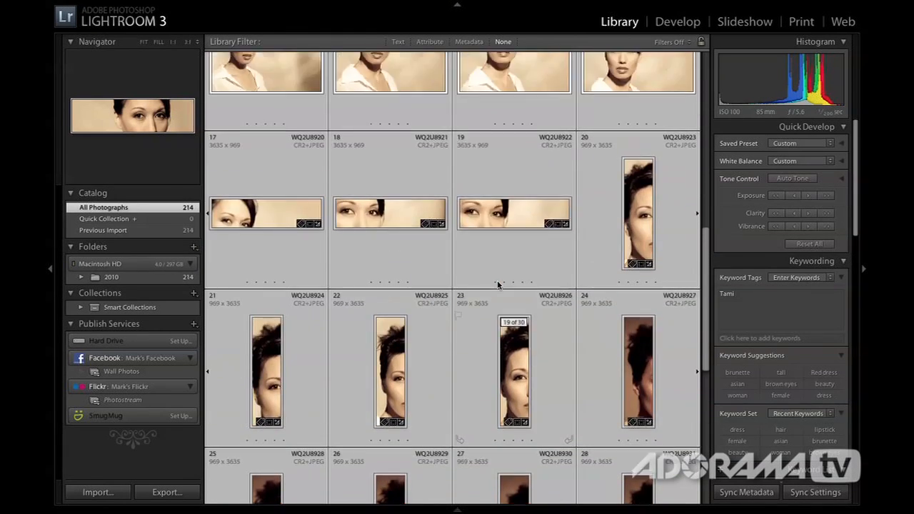
pyautogui.scroll(-3)
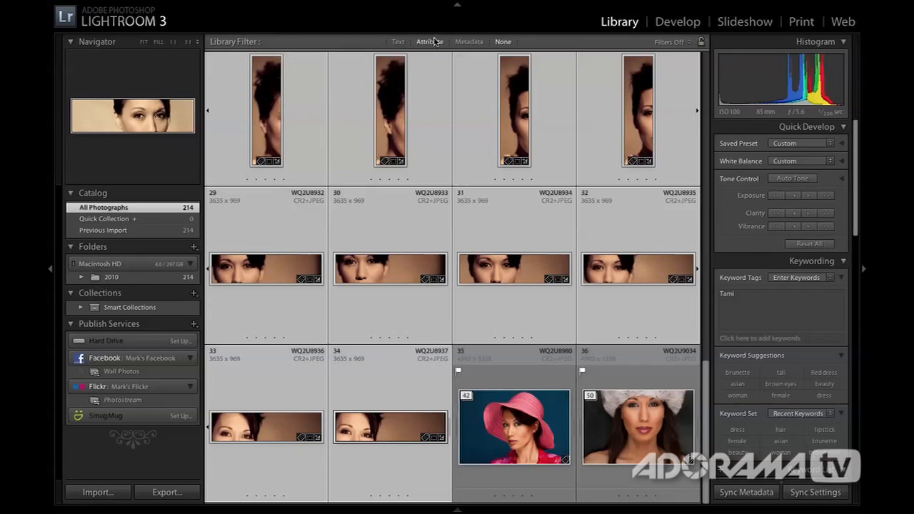
# Filter the library by the Flagged attribute and select the first flagged portrait
pyautogui.click(432, 41)
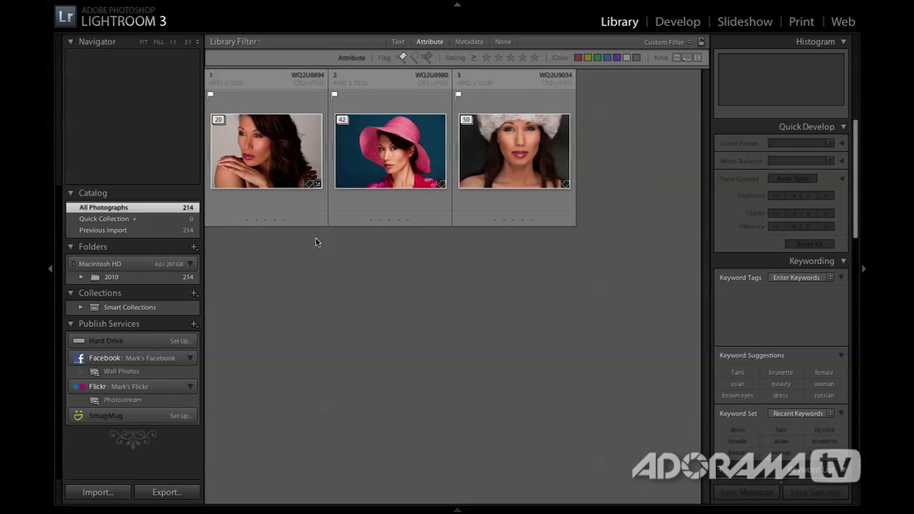
pyautogui.click(145, 5)
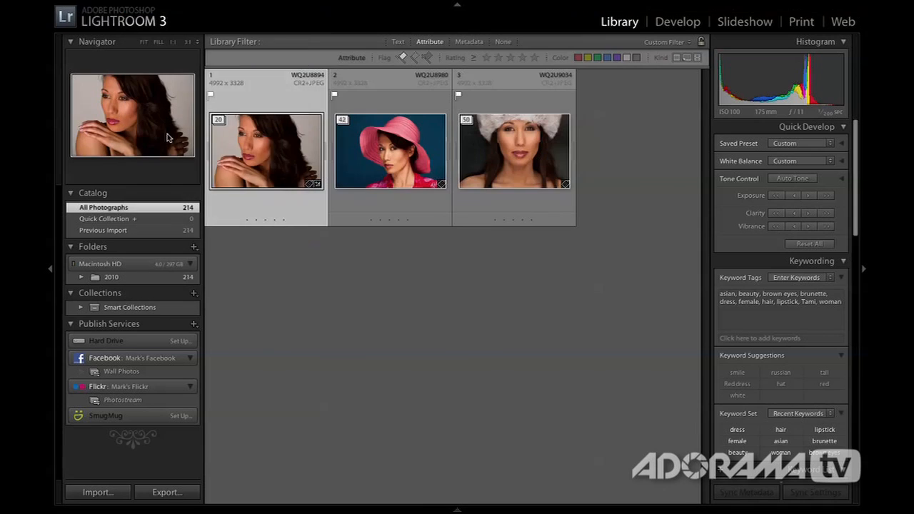
pyautogui.click(167, 492)
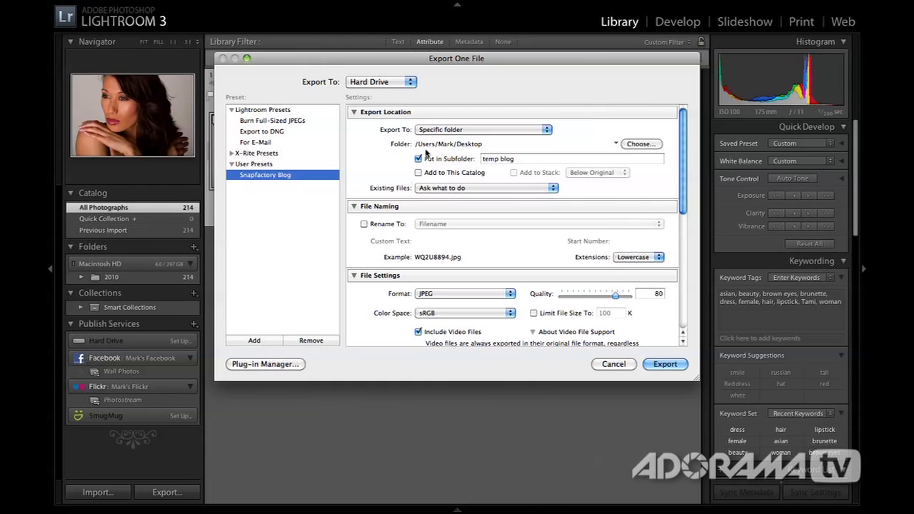
pyautogui.moveTo(437, 150)
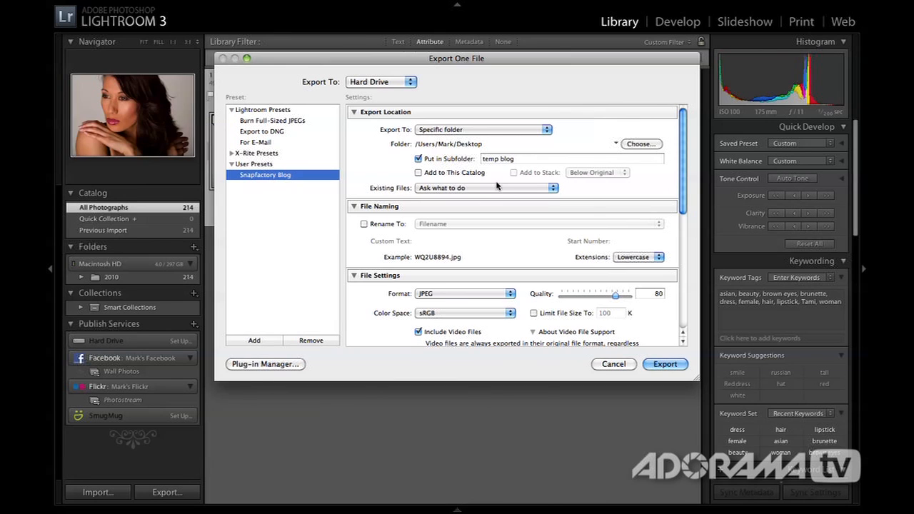
# Export the portrait as a JPEG with the Snapfactory Blog preset, fit to 585 pixels
pyautogui.scroll(-3)
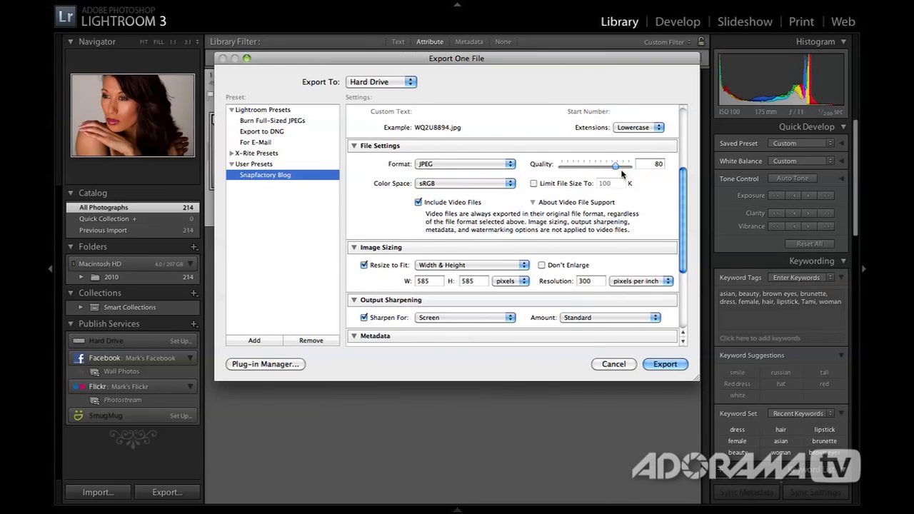
pyautogui.moveTo(615, 166)
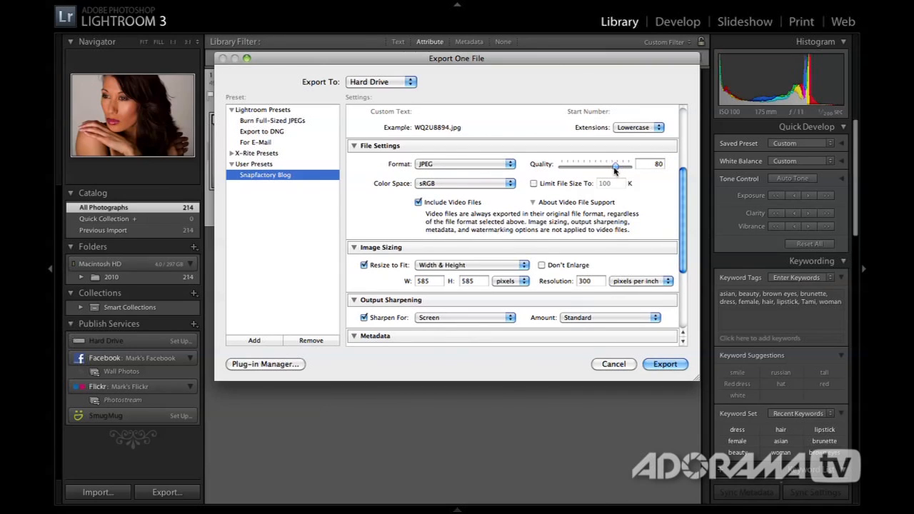
pyautogui.moveTo(514, 169)
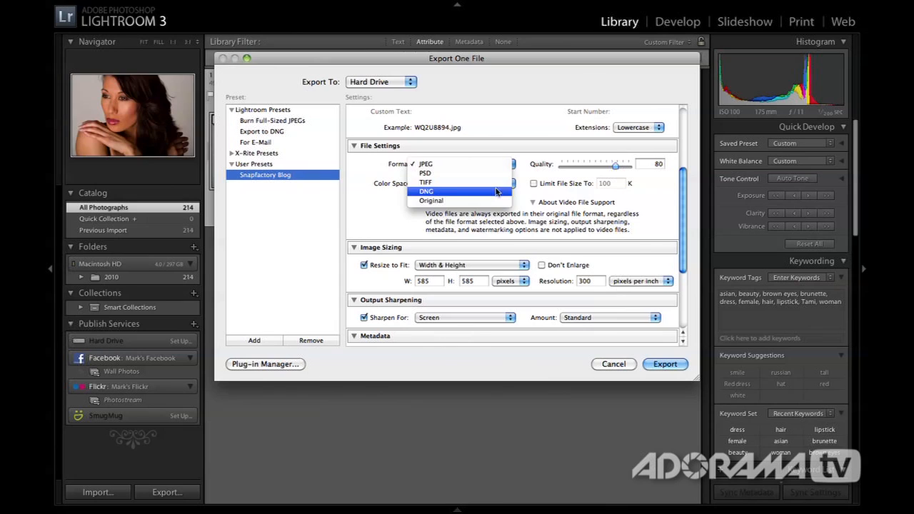
pyautogui.moveTo(450, 201)
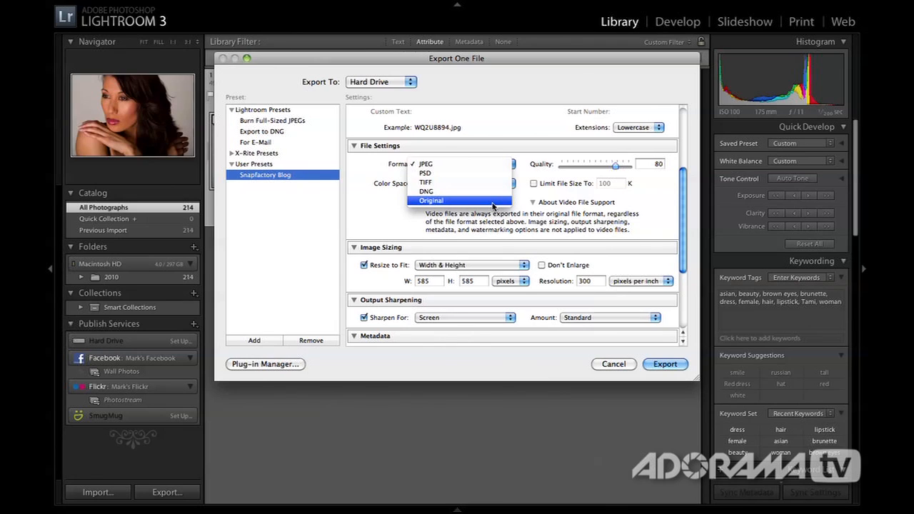
pyautogui.click(424, 163)
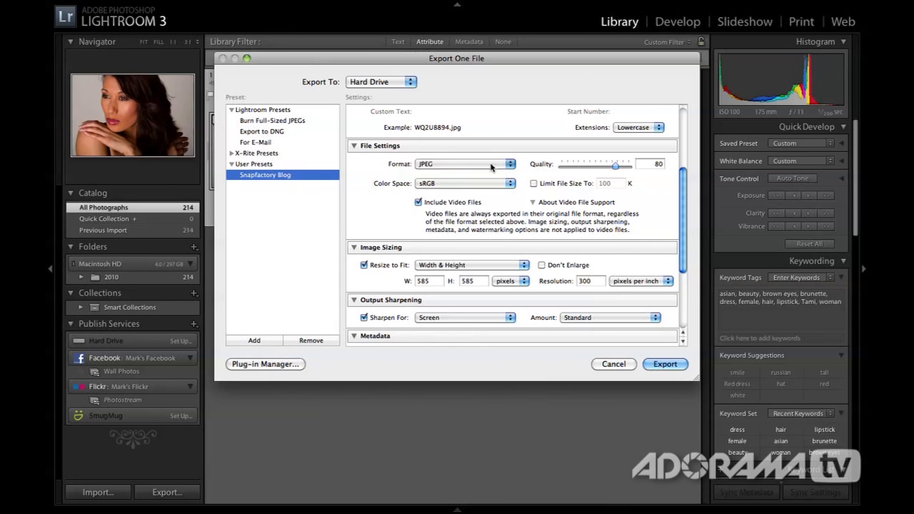
pyautogui.moveTo(425, 188)
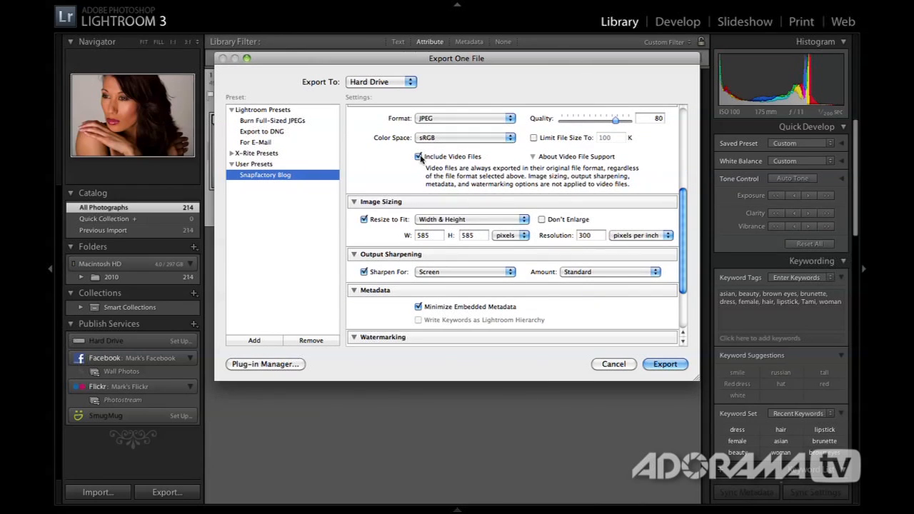
pyautogui.scroll(-3)
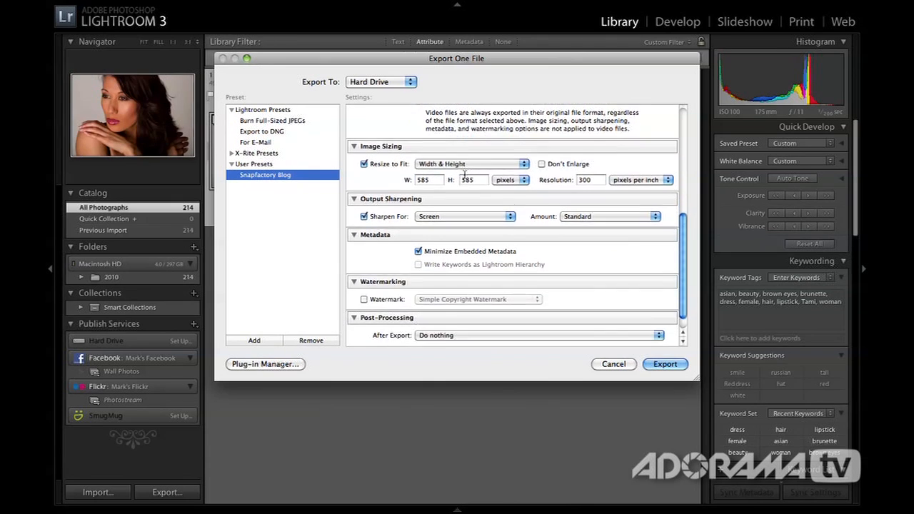
pyautogui.scroll(-3)
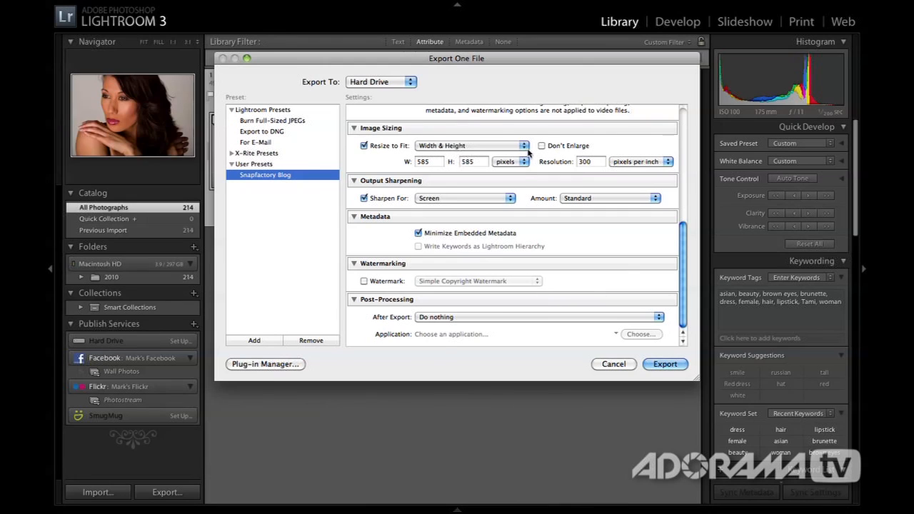
pyautogui.click(467, 145)
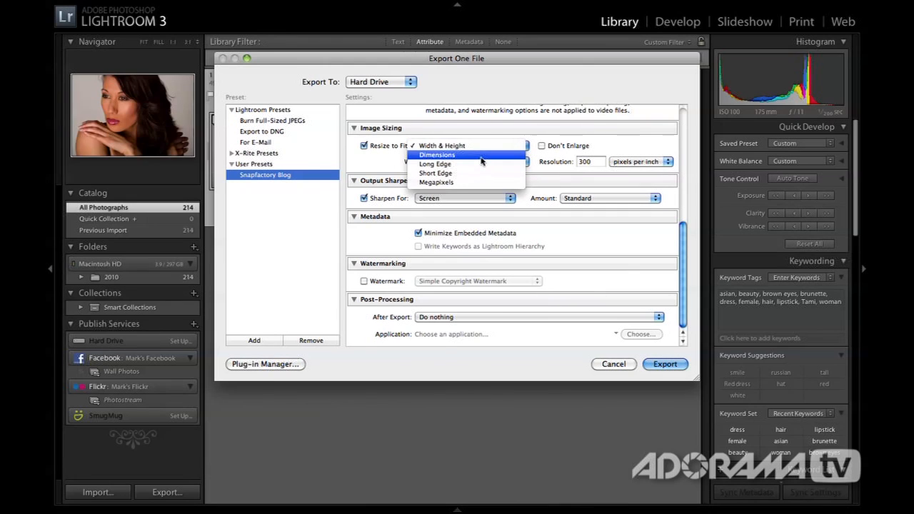
pyautogui.moveTo(472, 183)
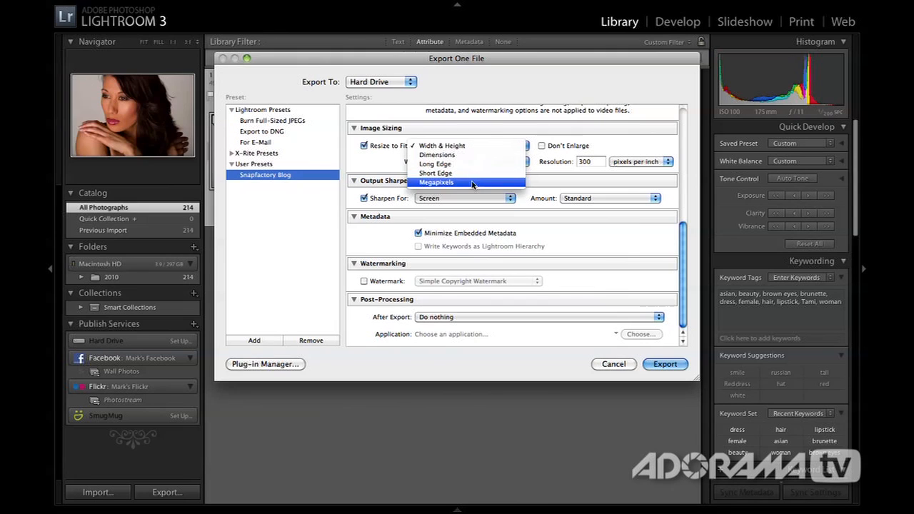
pyautogui.click(441, 146)
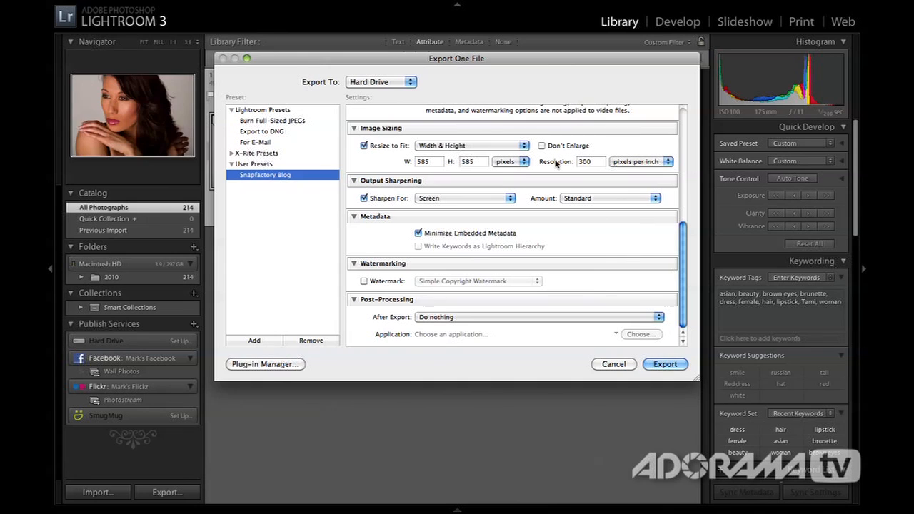
pyautogui.moveTo(530, 162)
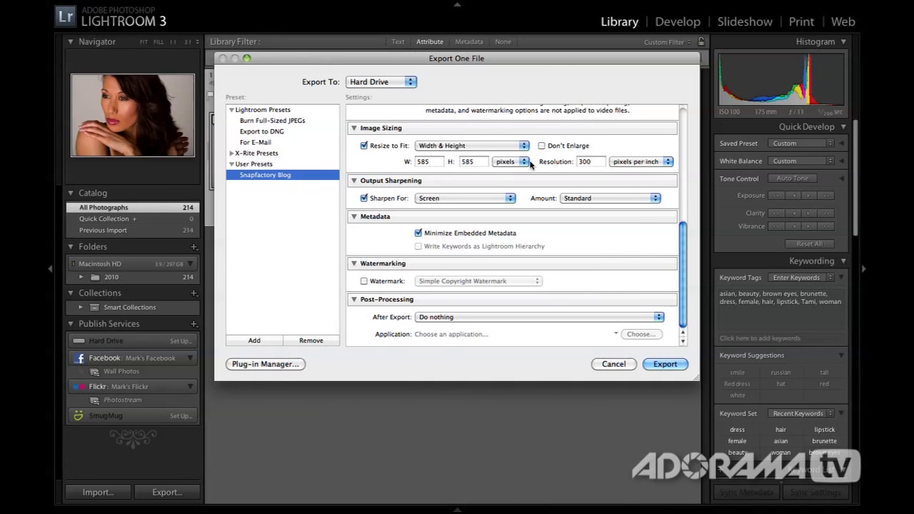
pyautogui.moveTo(492, 206)
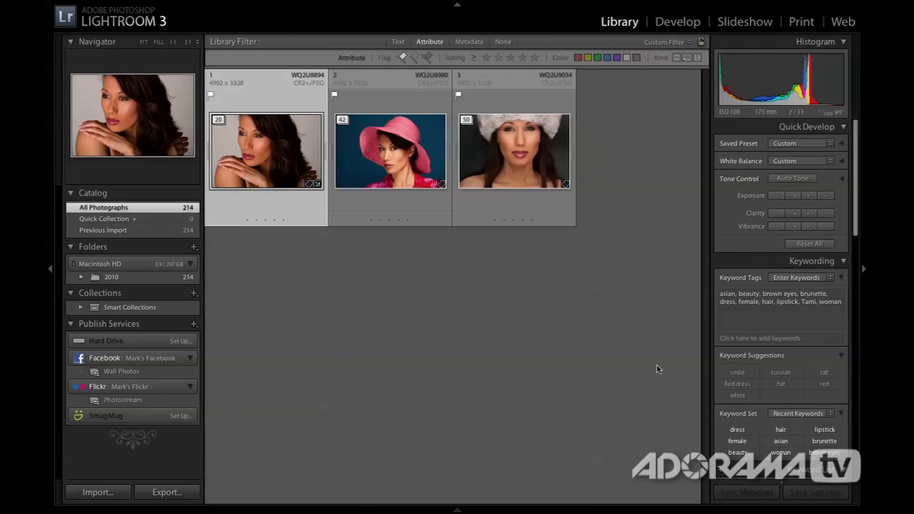
# Confirm in Finder that the temp blog folder is on the Desktop
pyautogui.click(167, 492)
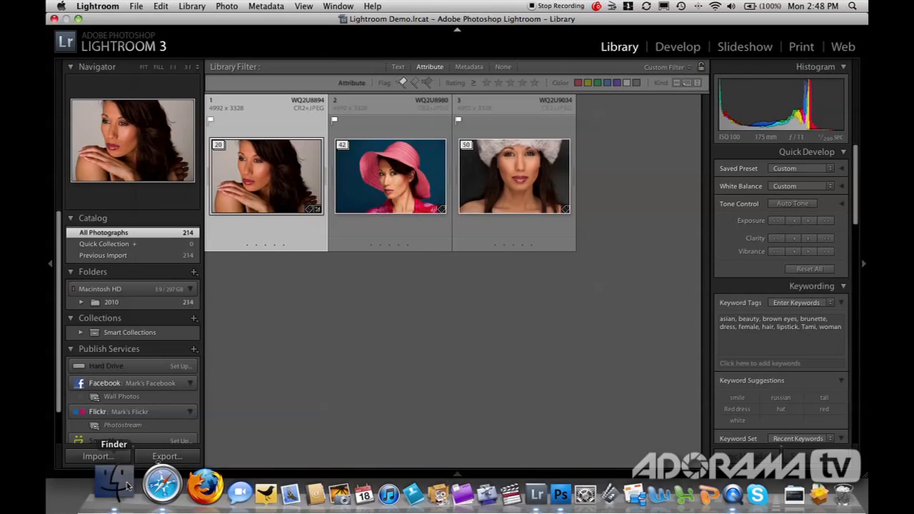
pyautogui.click(115, 485)
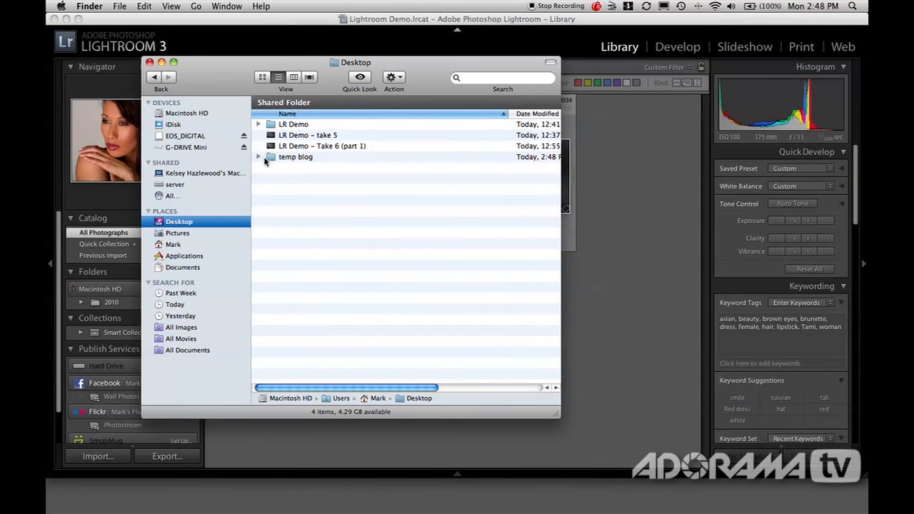
pyautogui.click(259, 156)
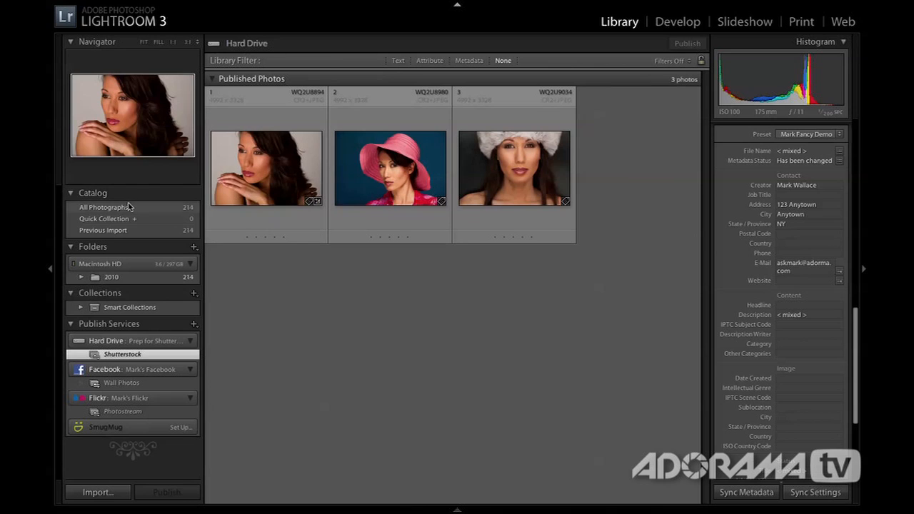
# Filter All Photographs to flagged shots and publish them to the Facebook Wall Photos collection
pyautogui.click(102, 207)
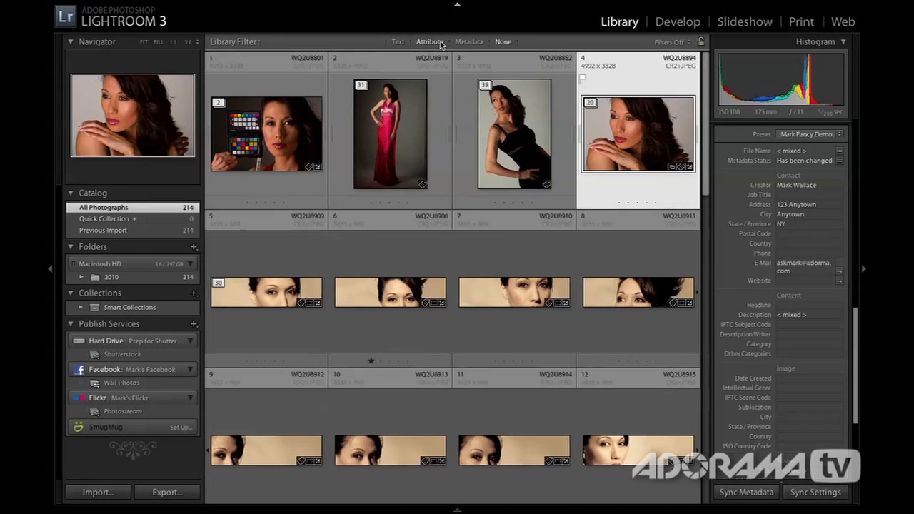
pyautogui.click(432, 41)
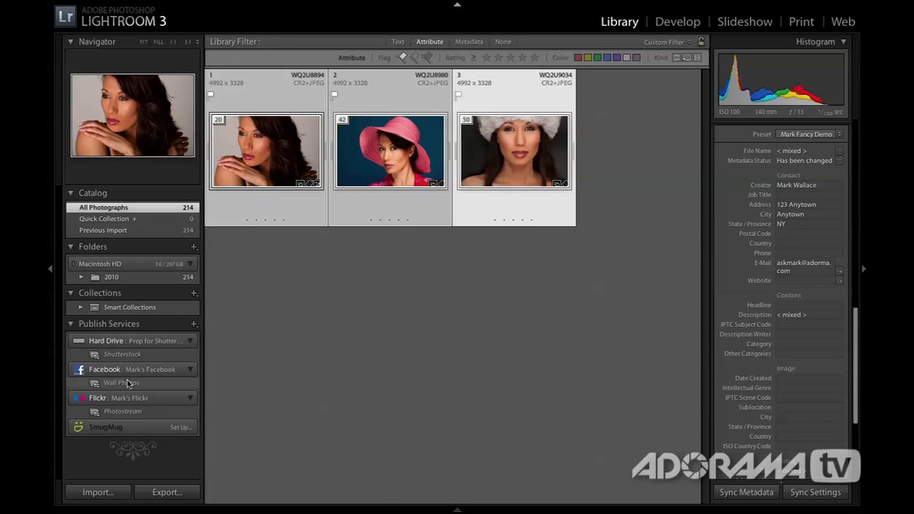
pyautogui.click(122, 382)
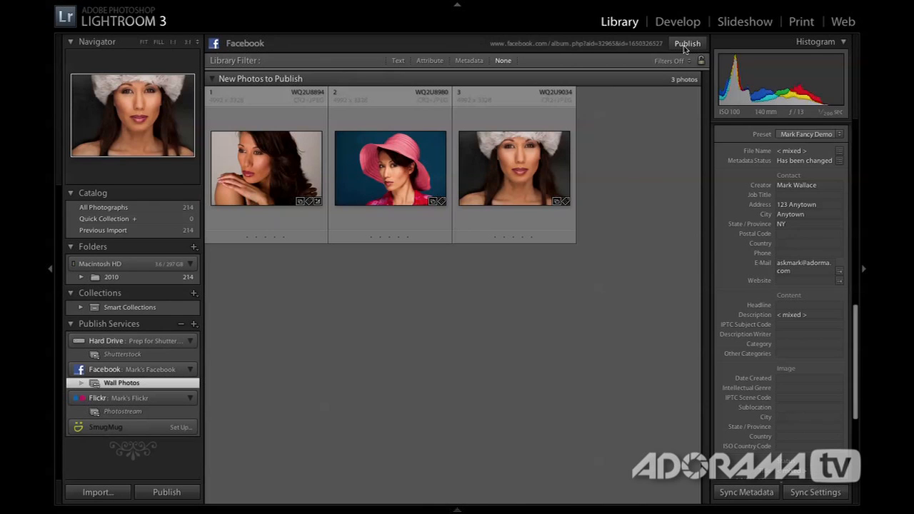
pyautogui.click(686, 44)
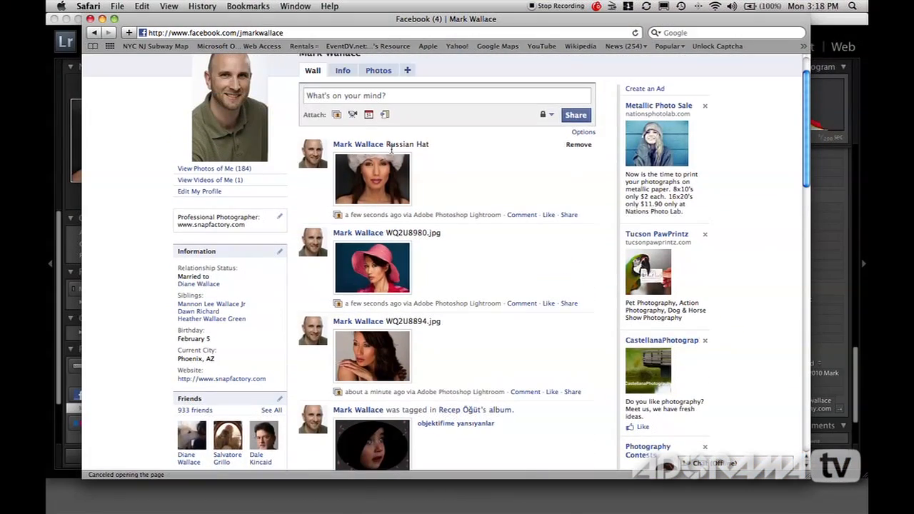
pyautogui.moveTo(402, 310)
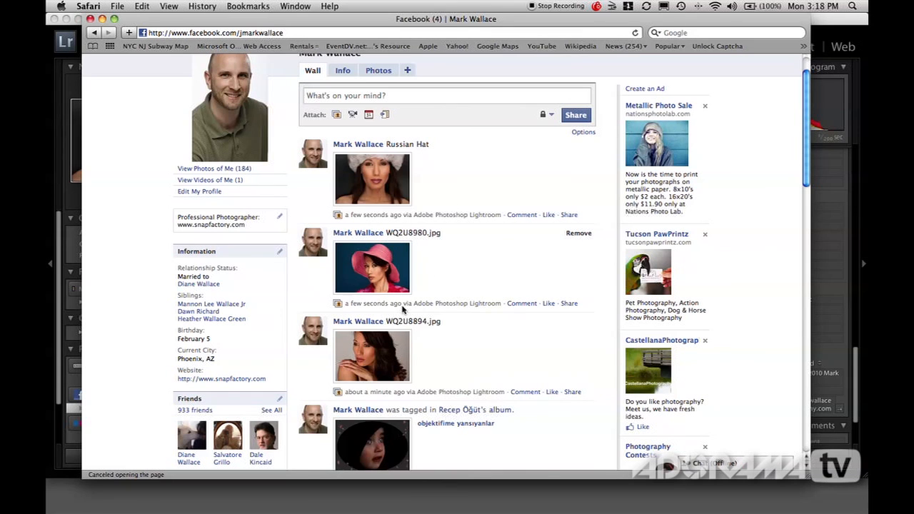
pyautogui.moveTo(443, 304)
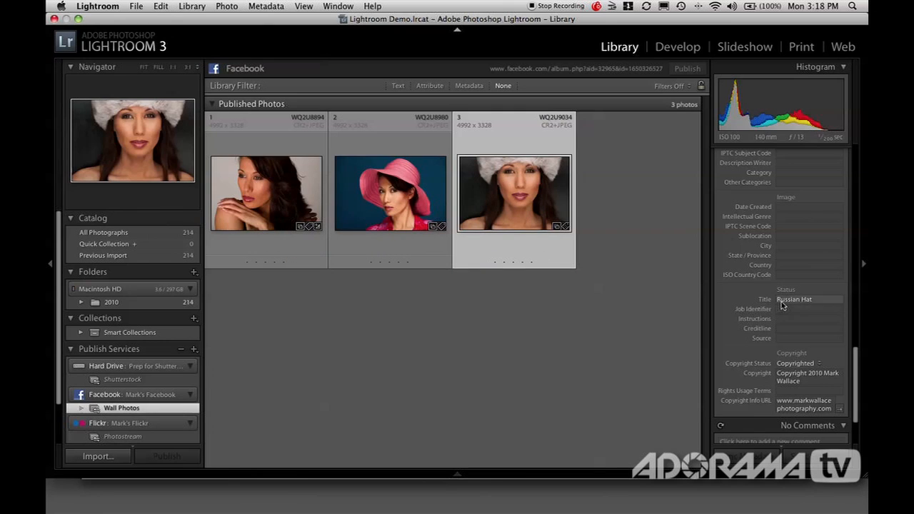
# Retitle the portrait 'Nice Hair' in the Metadata panel and publish the retitled photos
pyautogui.click(390, 193)
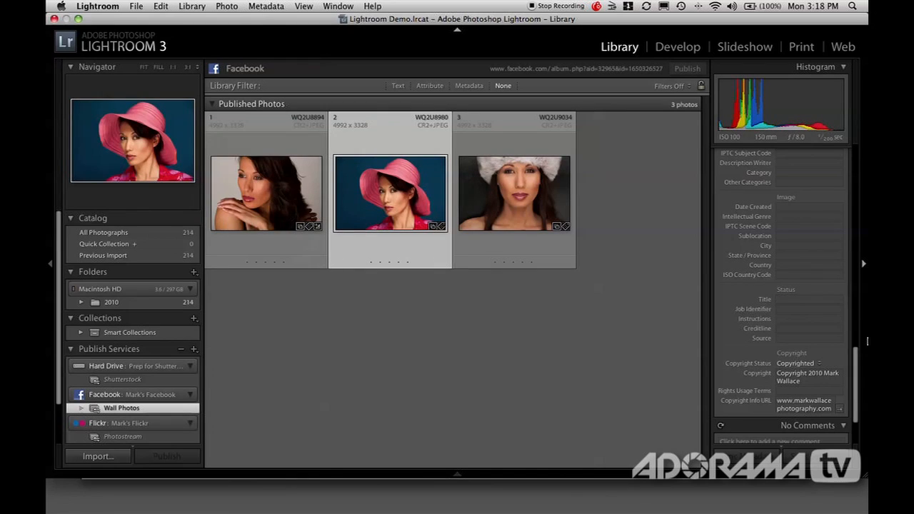
pyautogui.click(808, 299)
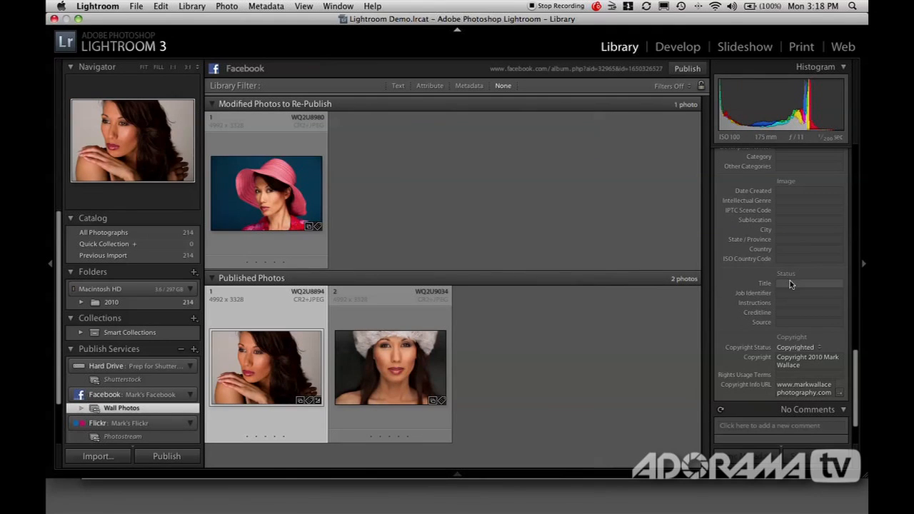
pyautogui.write('Nice Hair')
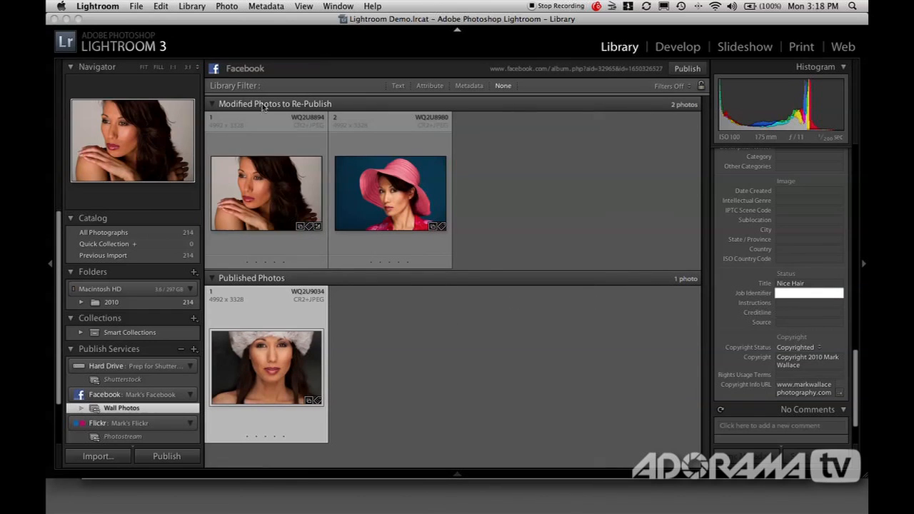
pyautogui.click(390, 193)
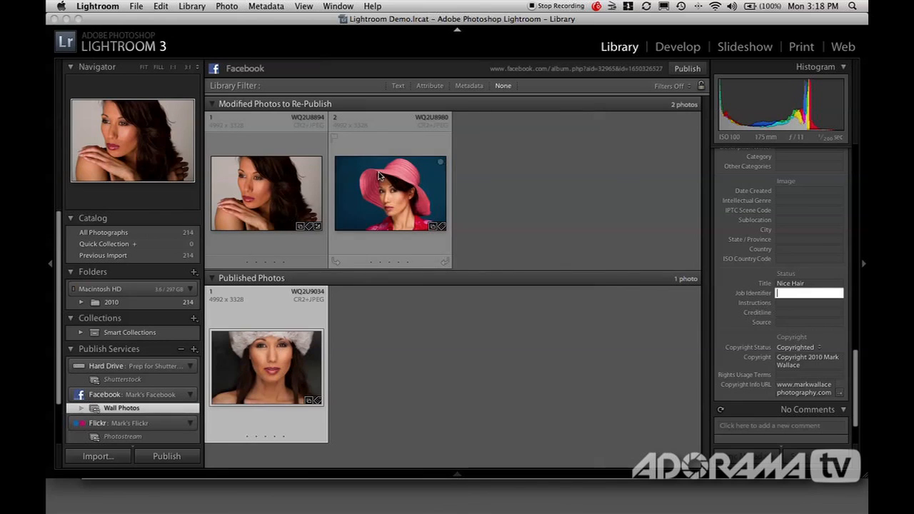
pyautogui.click(686, 68)
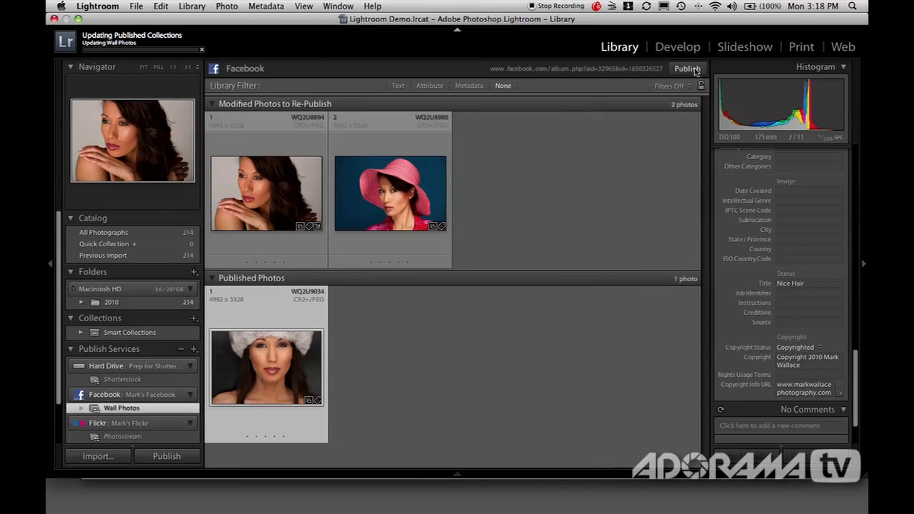
pyautogui.click(688, 69)
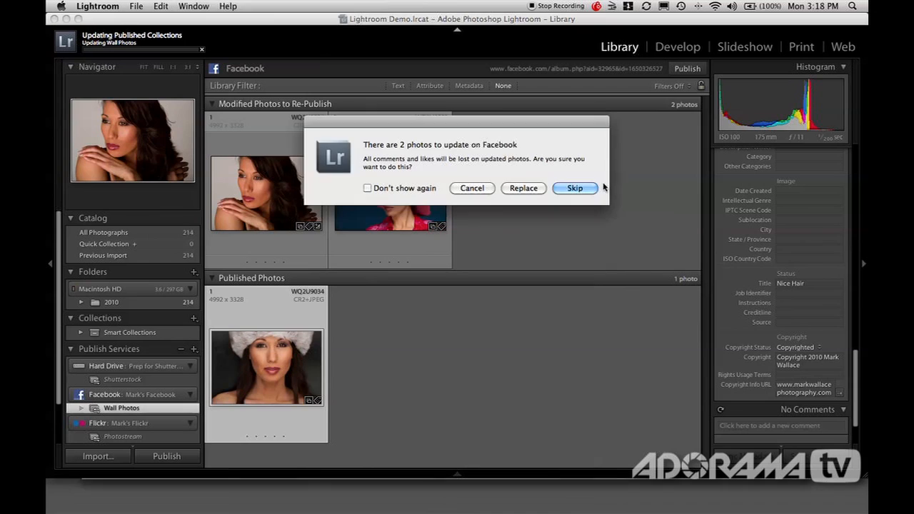
pyautogui.moveTo(392, 154)
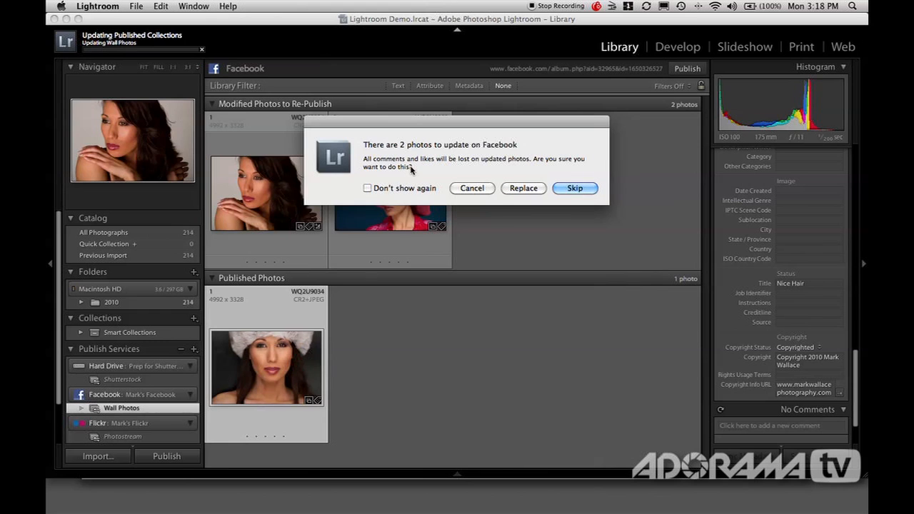
pyautogui.moveTo(523, 188)
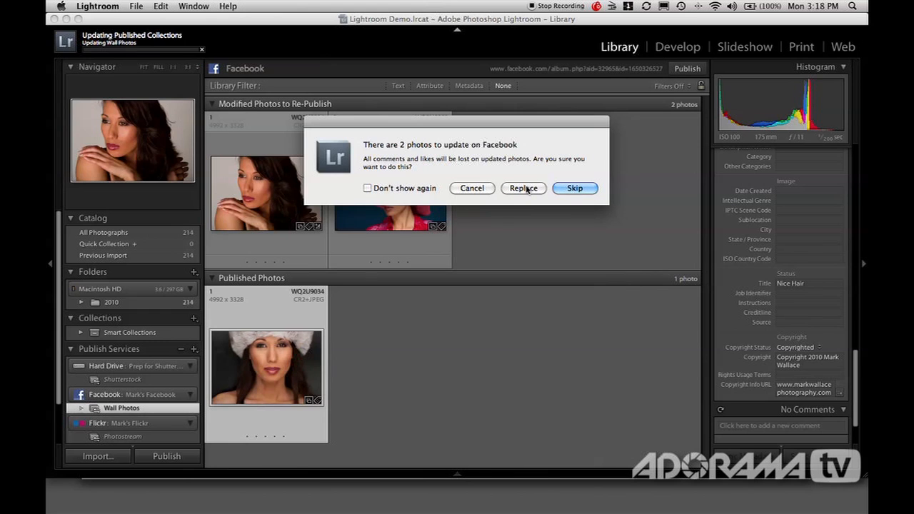
# Replace the two updated photos on Facebook so they show as Red Hat and Nice Hair
pyautogui.click(523, 188)
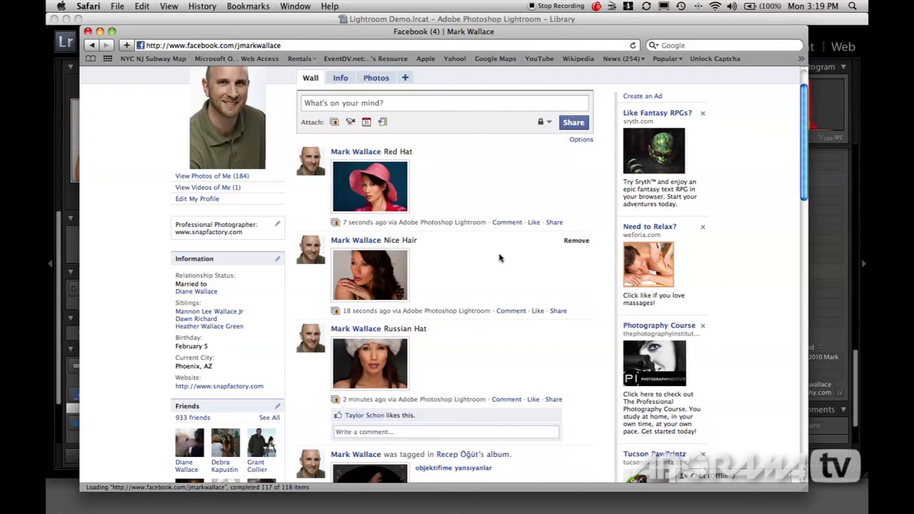
pyautogui.moveTo(431, 300)
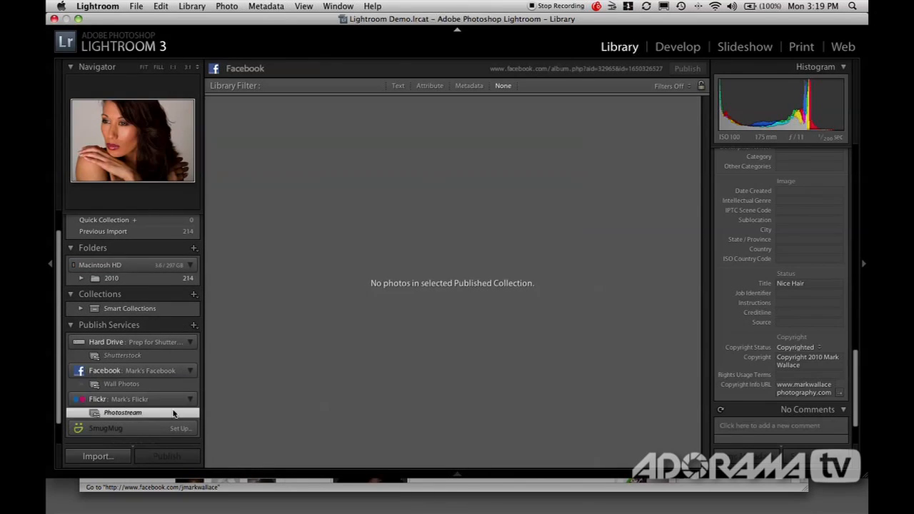
# Dismiss the Flickr Photostream menu and show All Photographs (214) in the catalog grid
pyautogui.rightClick(124, 412)
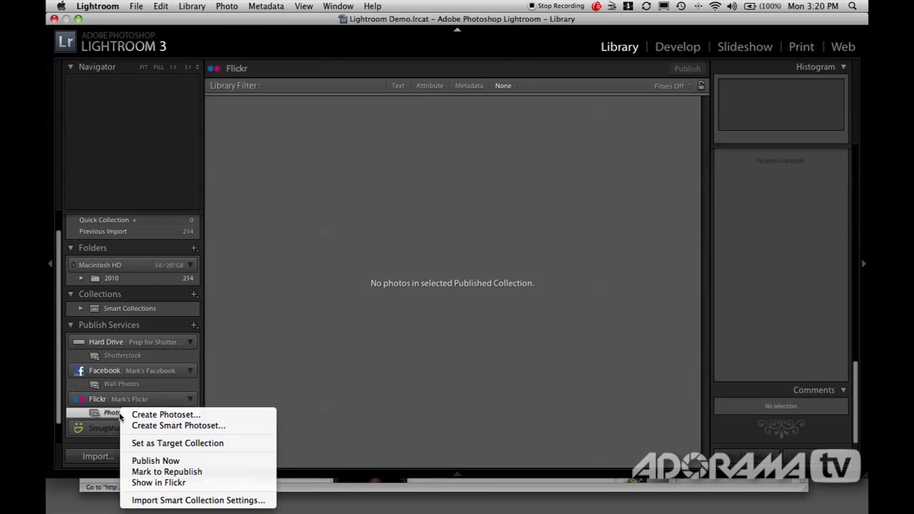
pyautogui.moveTo(440, 382)
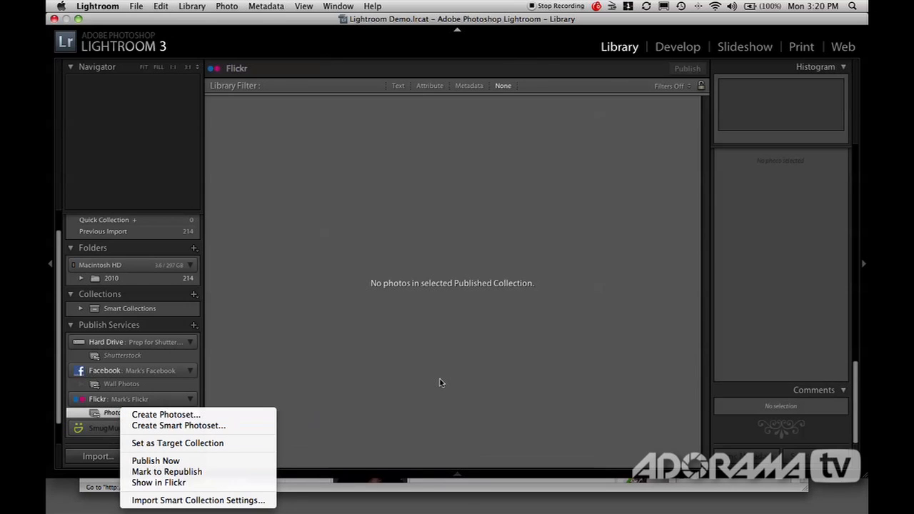
pyautogui.click(280, 314)
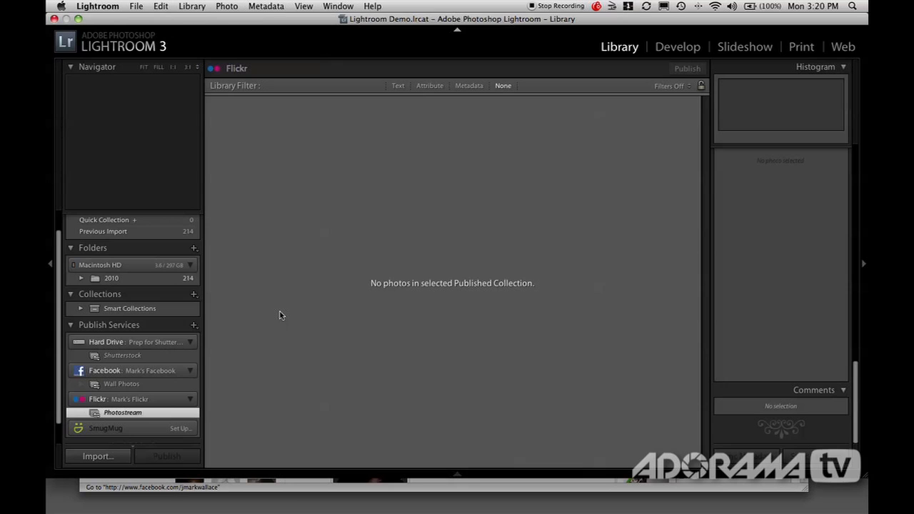
pyautogui.moveTo(695, 54)
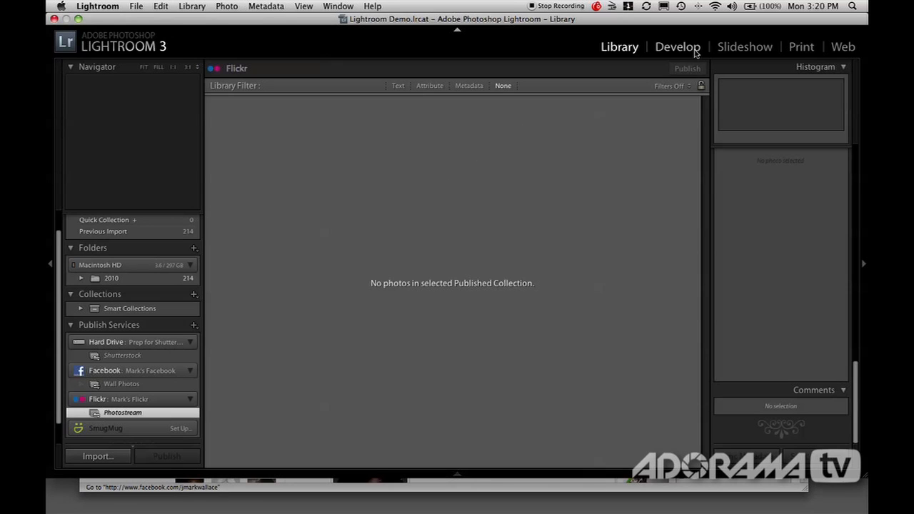
pyautogui.moveTo(292, 234)
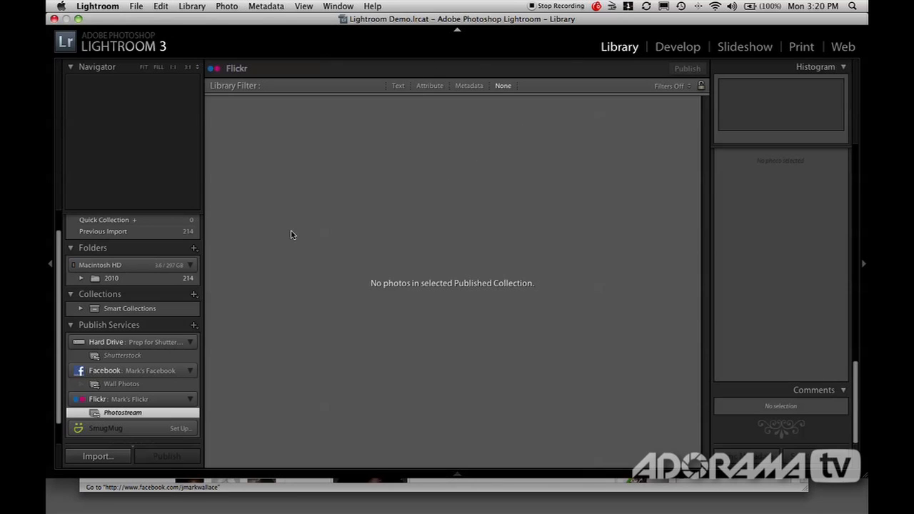
pyautogui.click(103, 232)
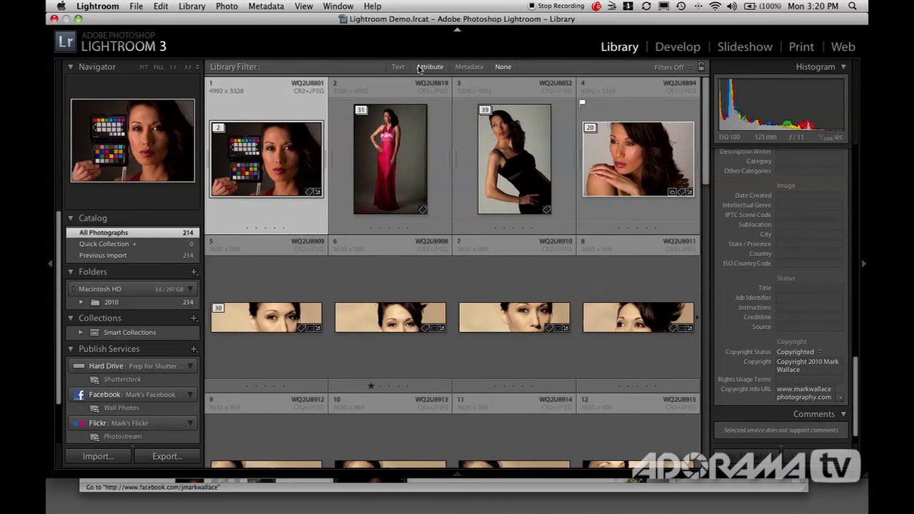
# Filter to the three flagged portraits and preview them in the Earl Grey Flash gallery template
pyautogui.click(429, 67)
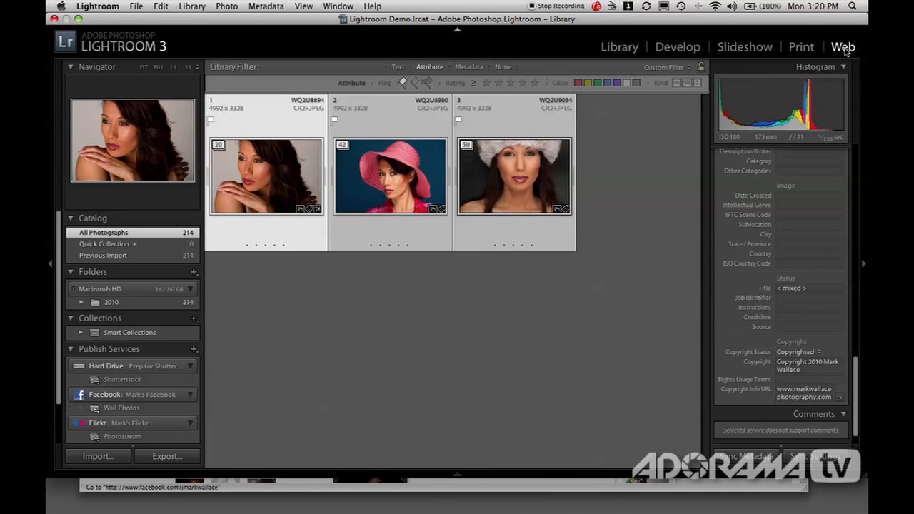
pyautogui.click(842, 46)
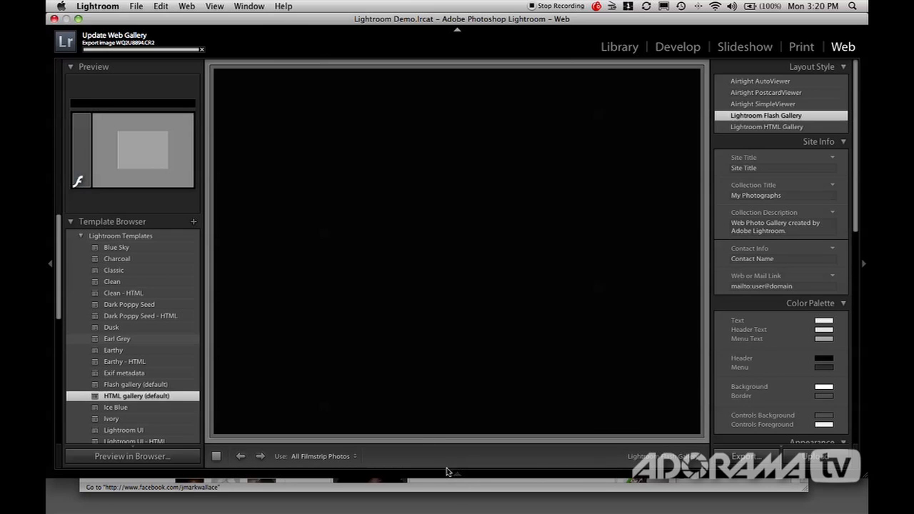
pyautogui.click(117, 338)
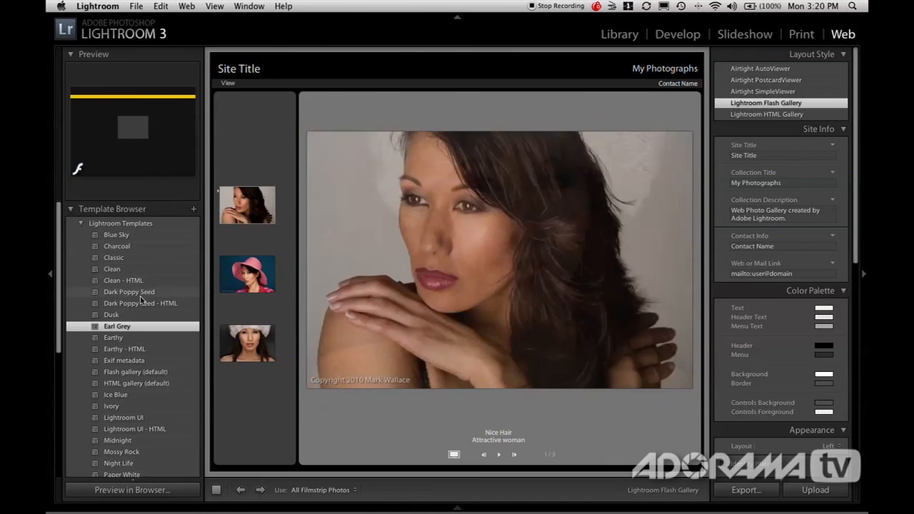
pyautogui.scroll(-3)
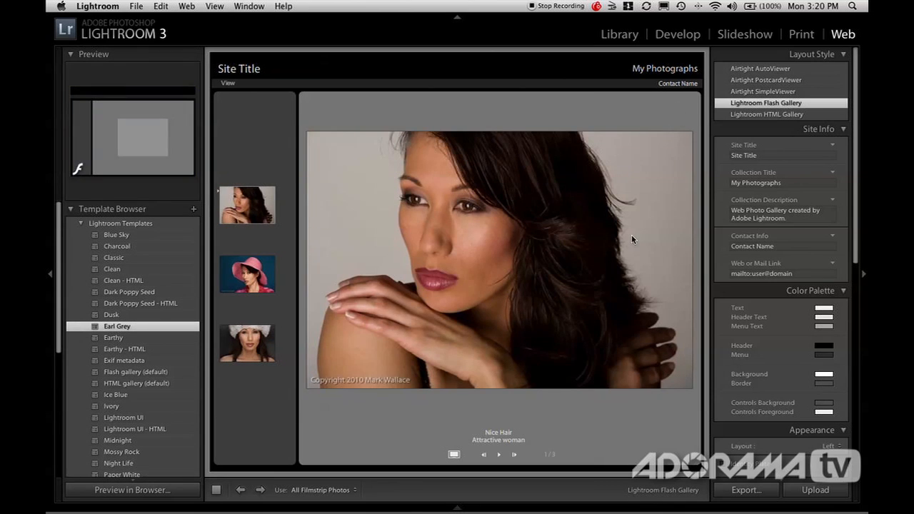
pyautogui.moveTo(754, 488)
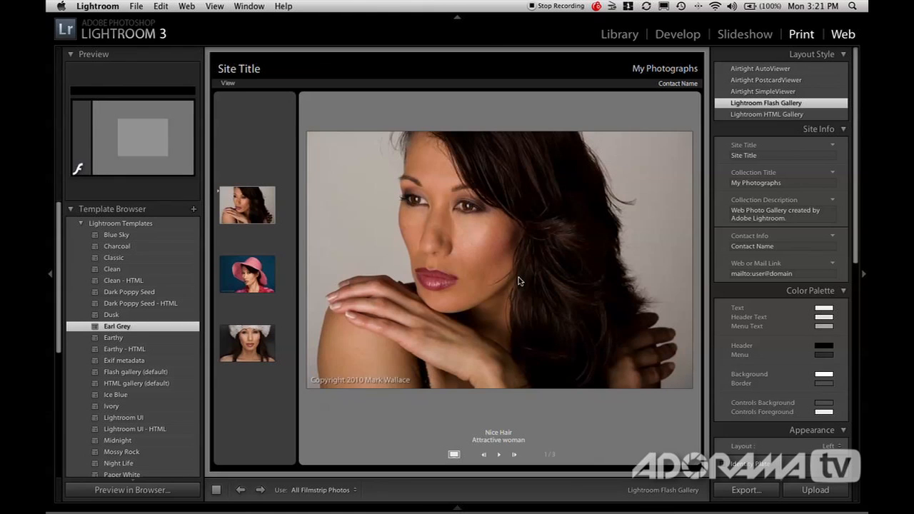
pyautogui.click(801, 34)
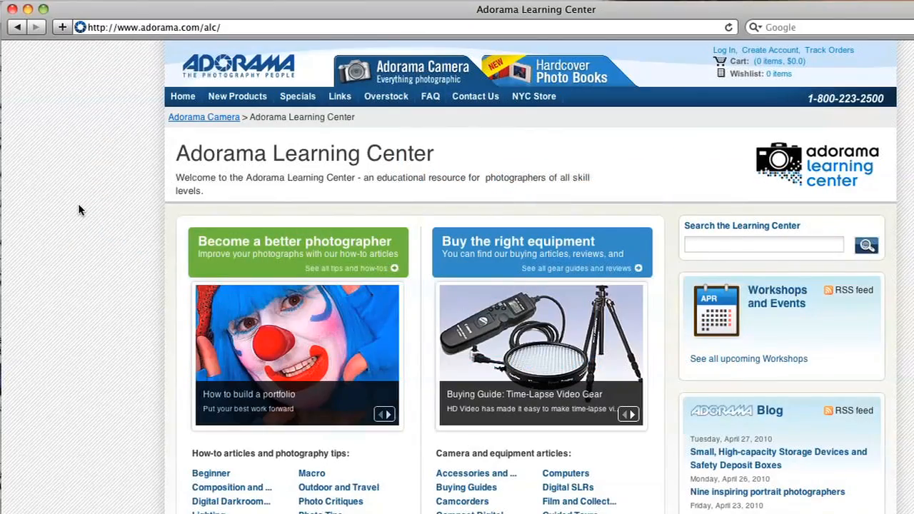
# Open 'Buying Guide: Time-Lapse Video Gear' and scroll past the tripod items
pyautogui.click(540, 394)
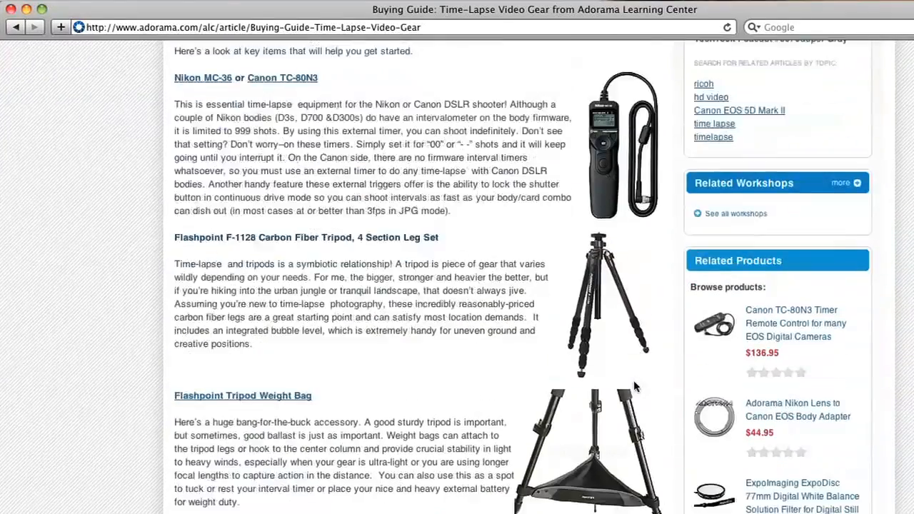
pyautogui.scroll(-3)
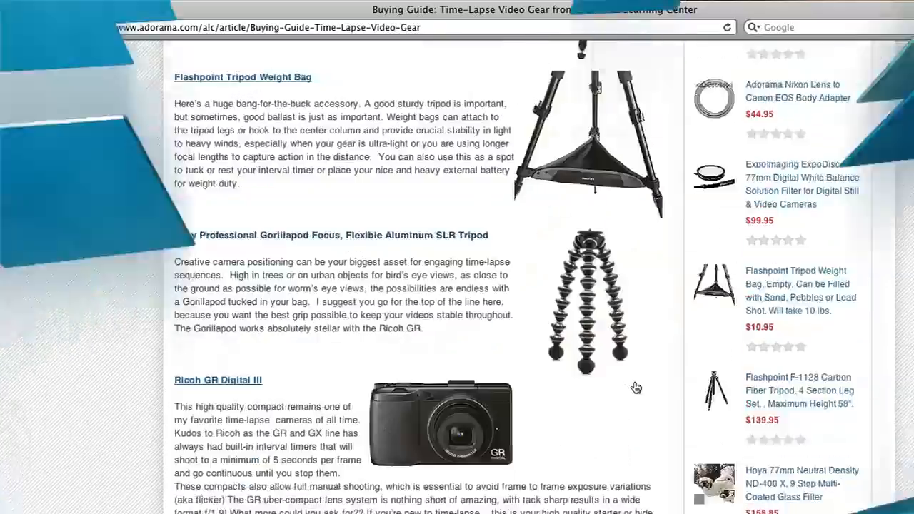